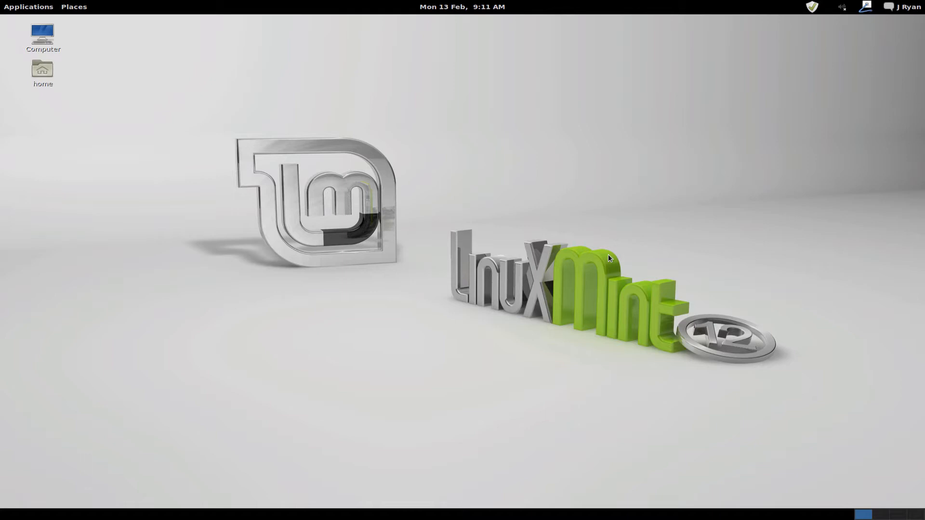
{"action": "mouse_move", "coordinate": [297, 262]}
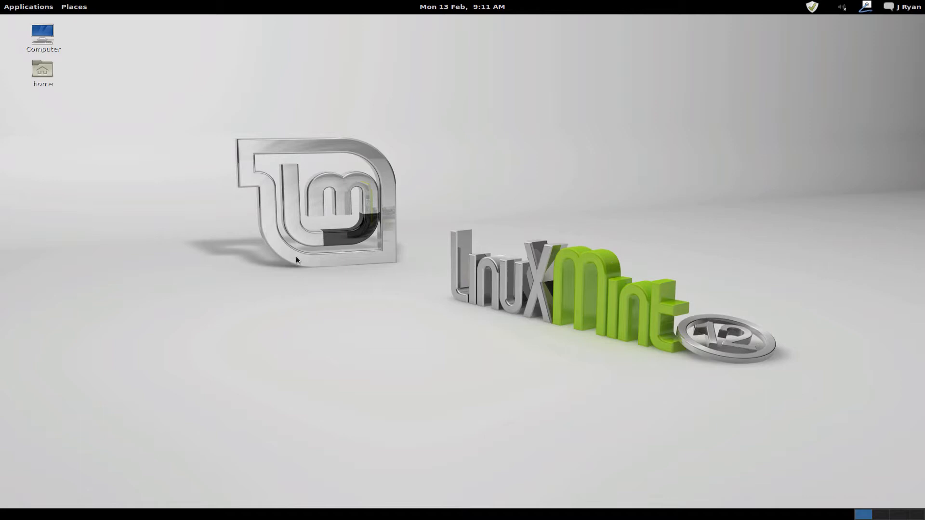
{"action": "mouse_move", "coordinate": [341, 266]}
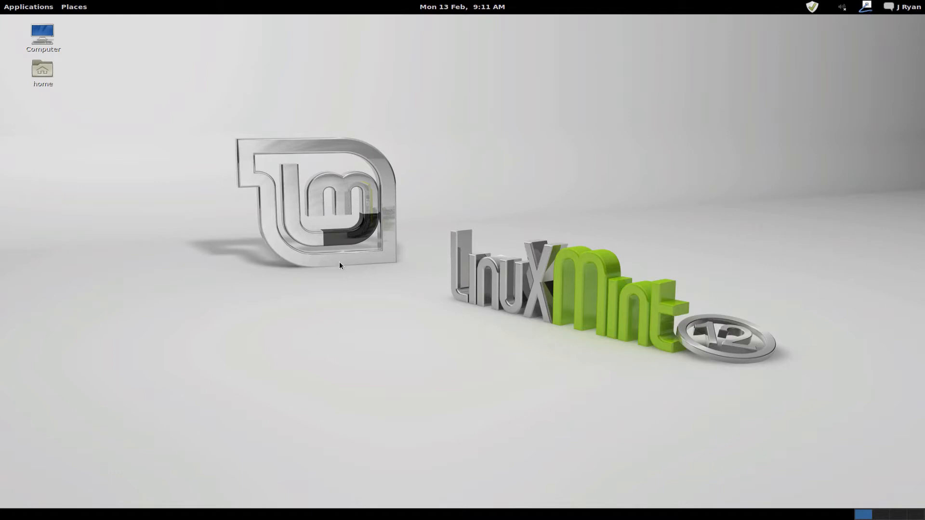
{"action": "mouse_move", "coordinate": [503, 267]}
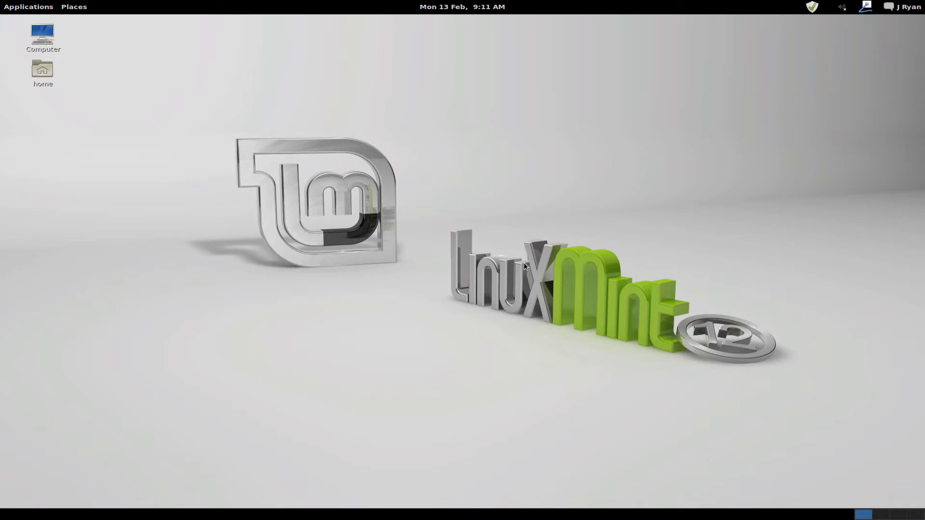
{"action": "mouse_move", "coordinate": [529, 250]}
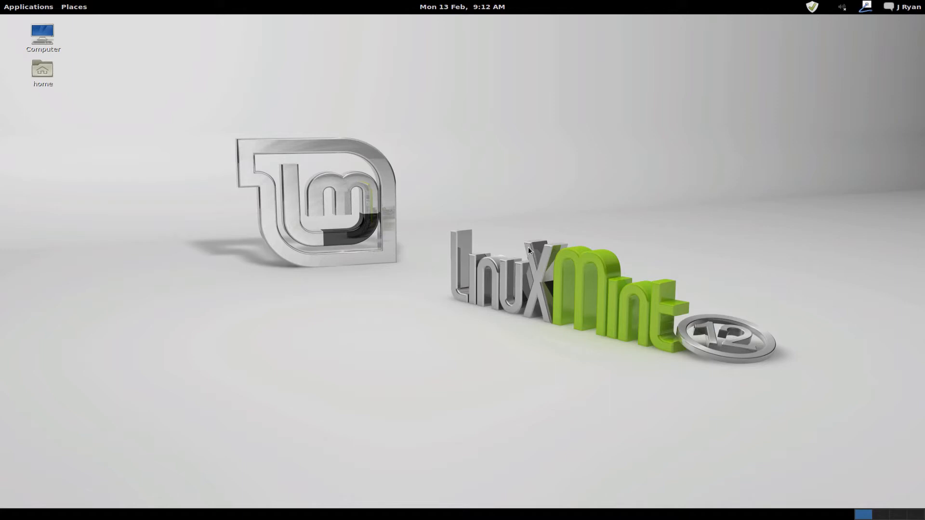
{"action": "mouse_move", "coordinate": [631, 149]}
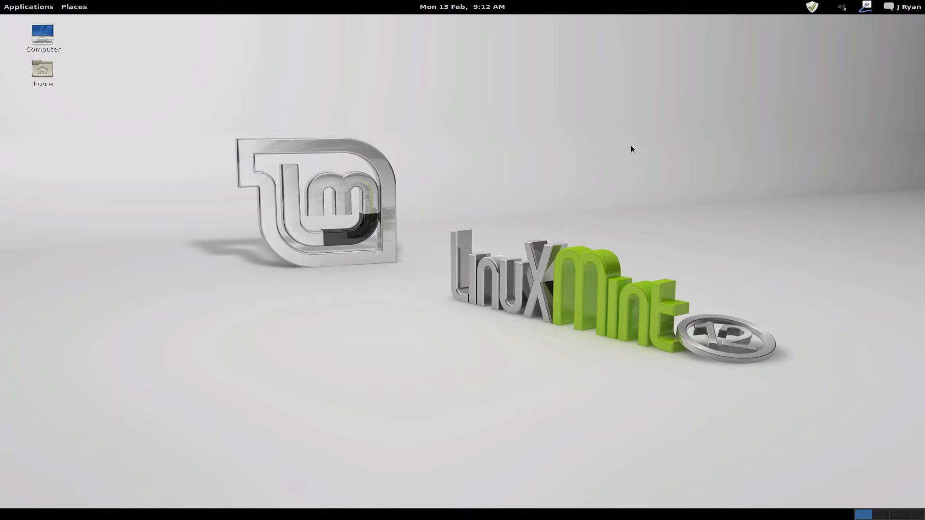
{"action": "mouse_move", "coordinate": [571, 508]}
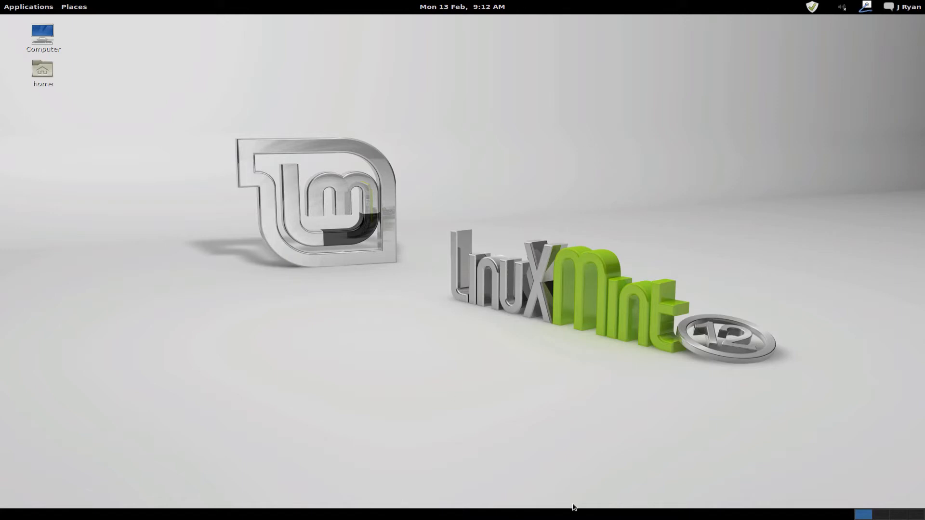
{"action": "mouse_move", "coordinate": [645, 511]}
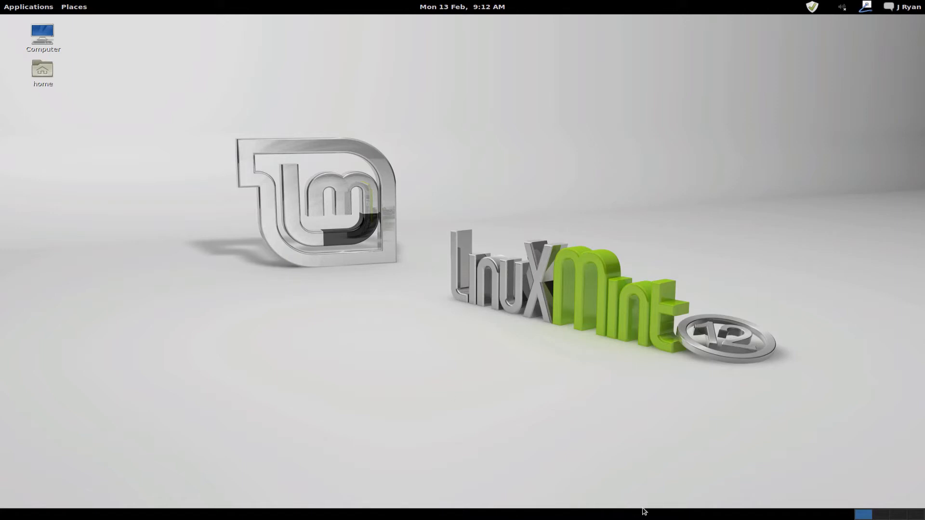
{"action": "mouse_move", "coordinate": [462, 112]}
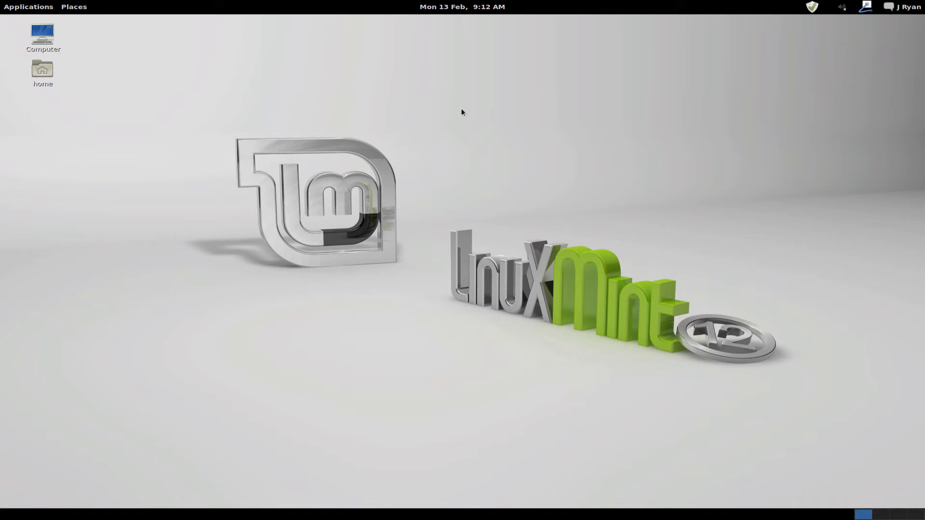
{"action": "mouse_move", "coordinate": [482, 116]}
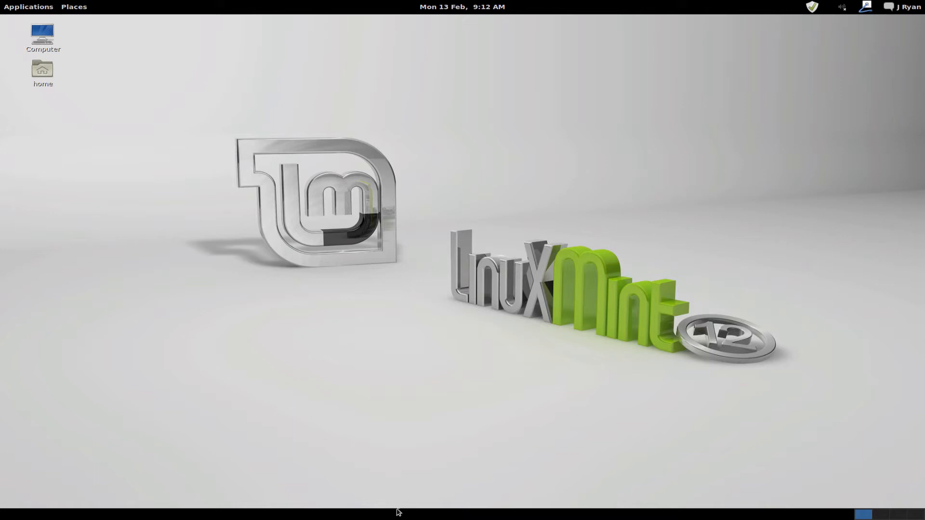
{"action": "mouse_move", "coordinate": [167, 514]}
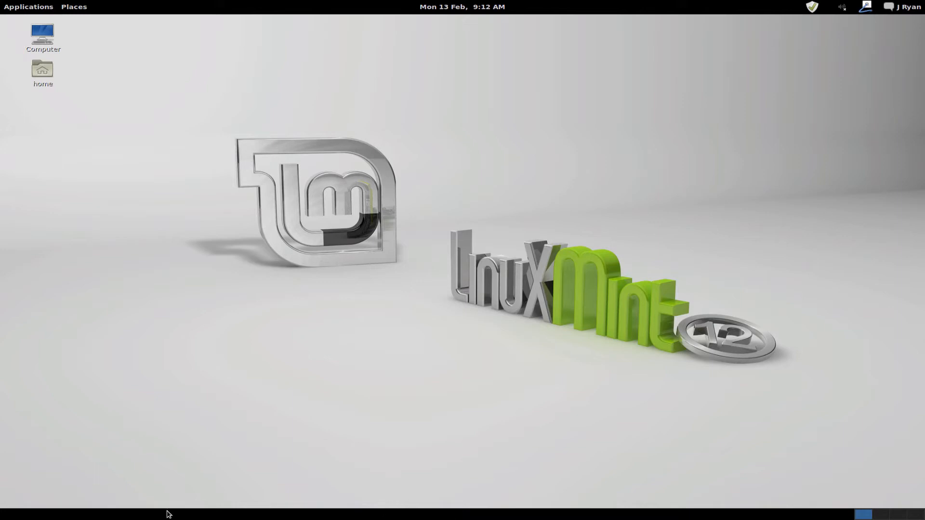
{"action": "mouse_move", "coordinate": [351, 4]}
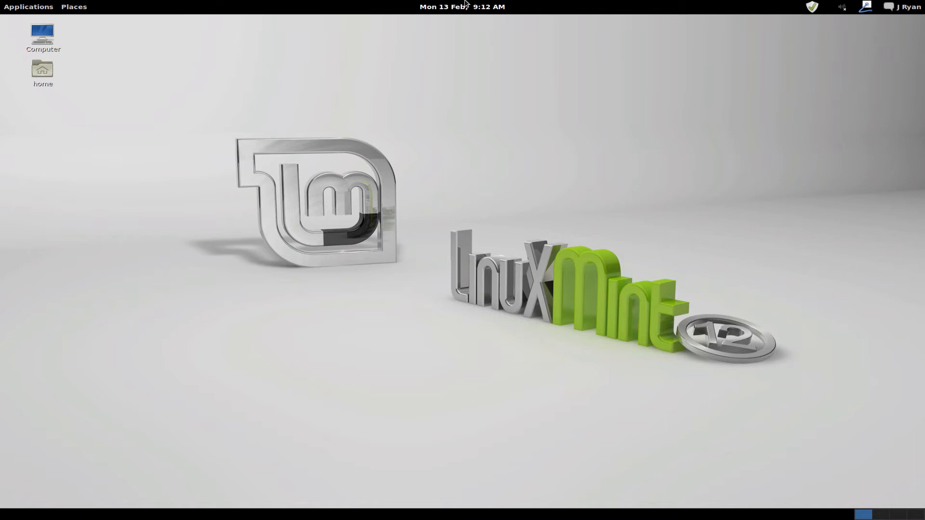
{"action": "mouse_move", "coordinate": [558, 6]}
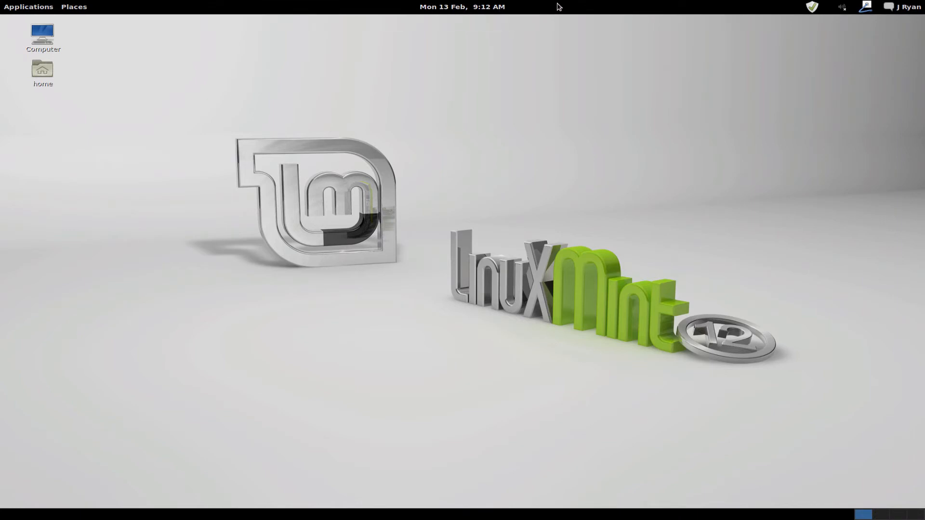
{"action": "mouse_move", "coordinate": [570, 9]}
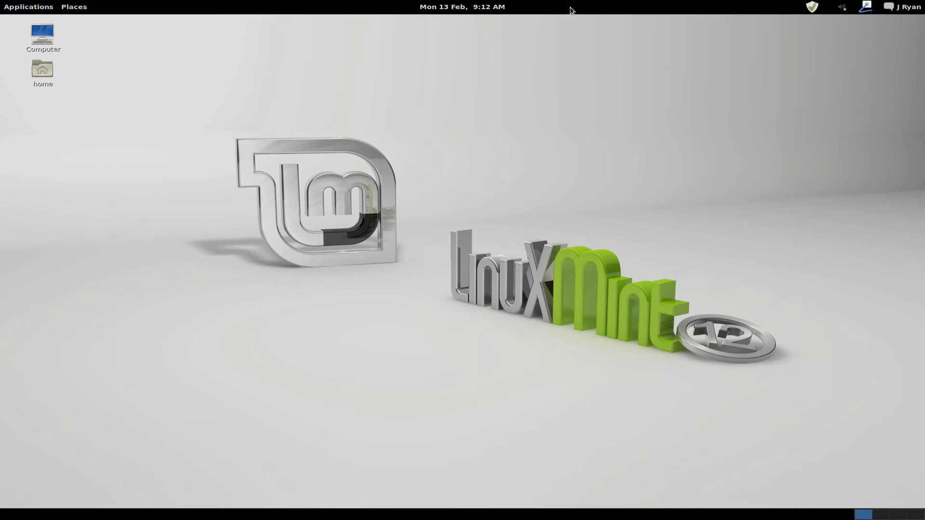
{"action": "mouse_move", "coordinate": [528, 10]}
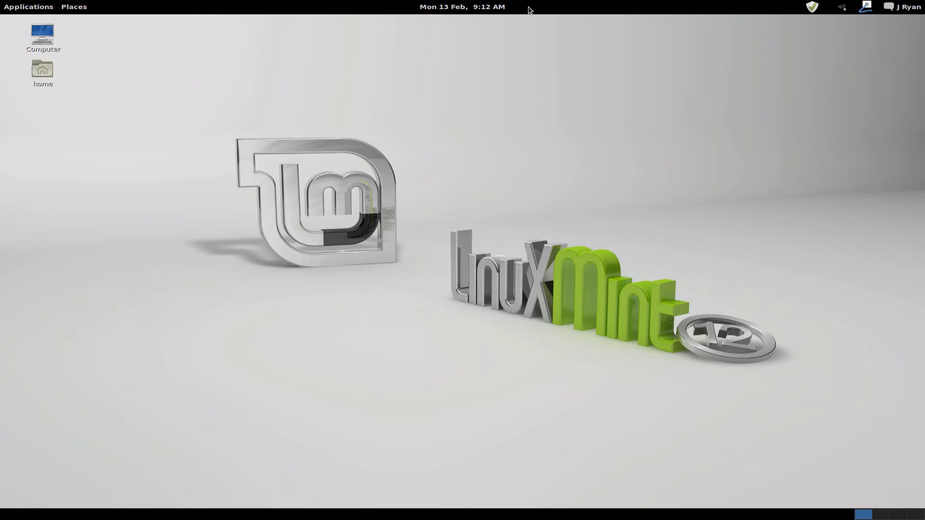
{"action": "mouse_move", "coordinate": [466, 11]}
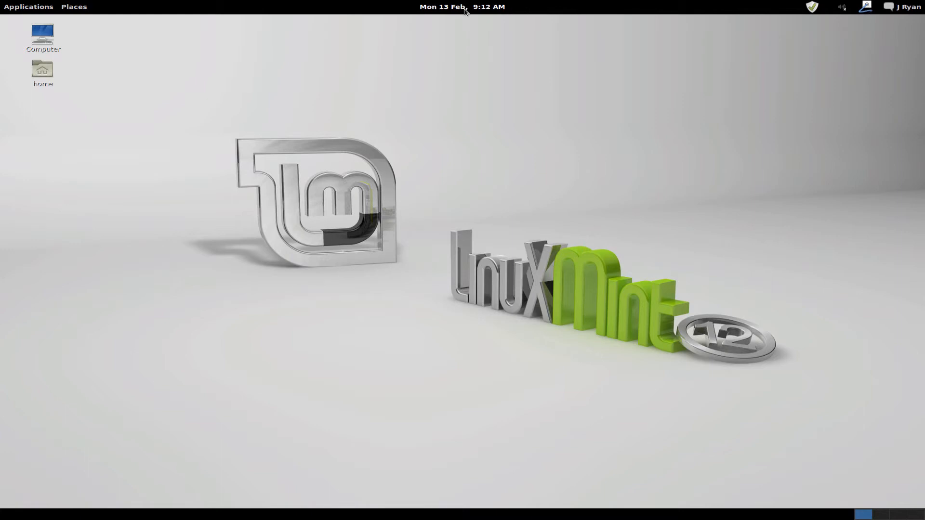
{"action": "mouse_move", "coordinate": [462, 7]}
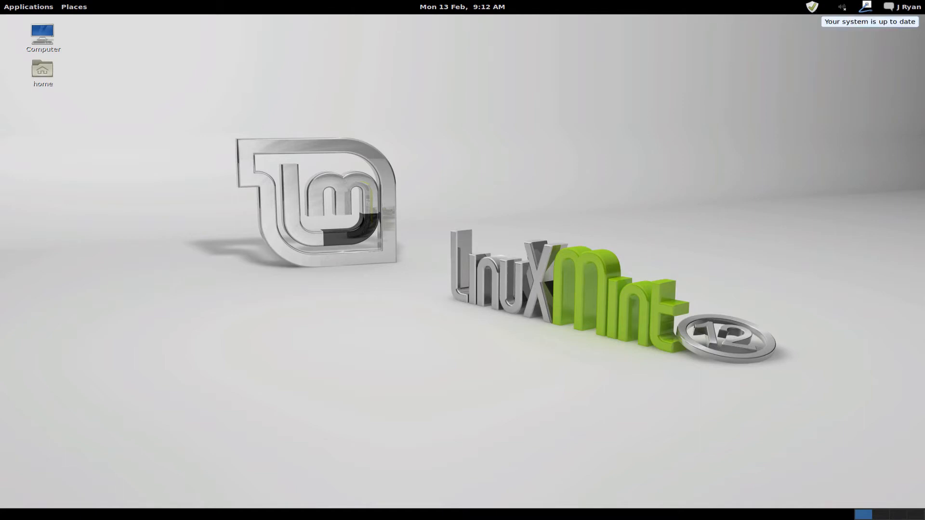
{"action": "mouse_move", "coordinate": [809, 17]}
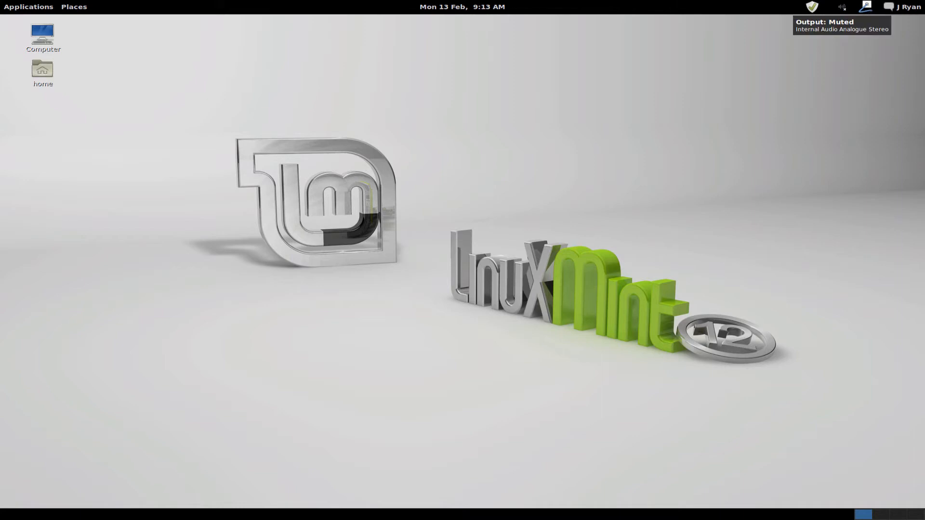
{"action": "mouse_move", "coordinate": [864, 9]}
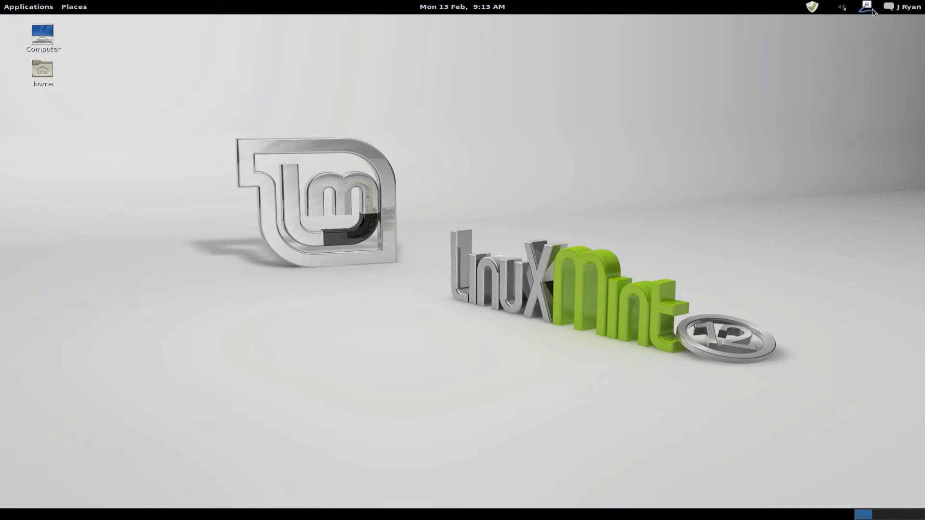
{"action": "mouse_move", "coordinate": [865, 7]}
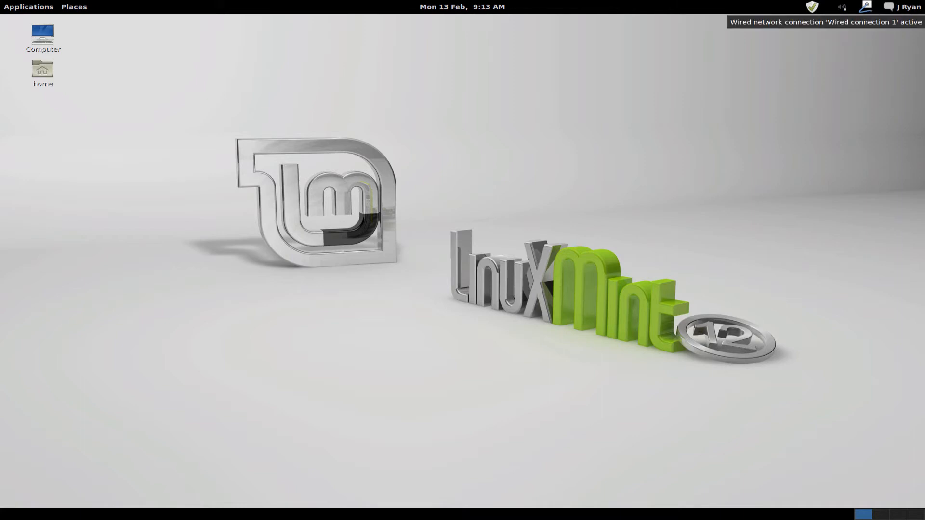
{"action": "mouse_move", "coordinate": [877, 22]}
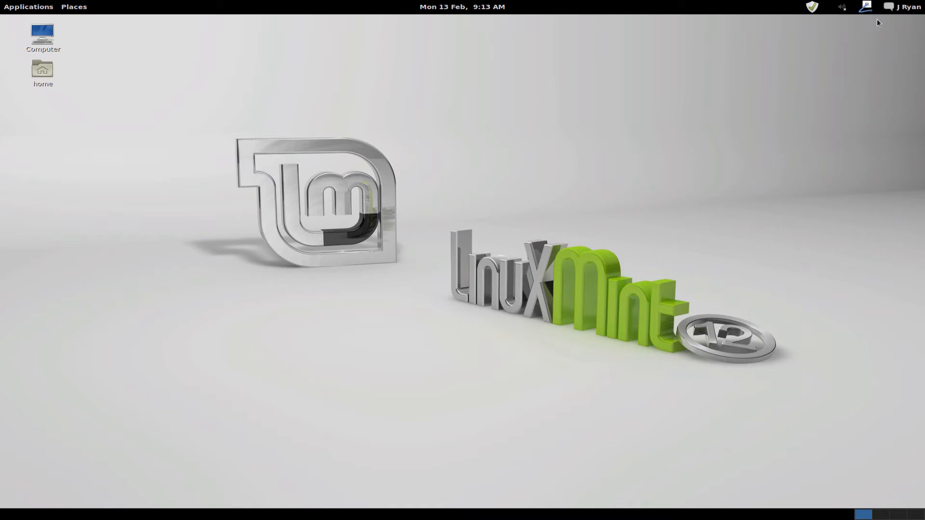
Browse the Places and Applications menus from the top panel, then dismiss them to the empty desktop.
{"action": "left_click", "coordinate": [903, 7]}
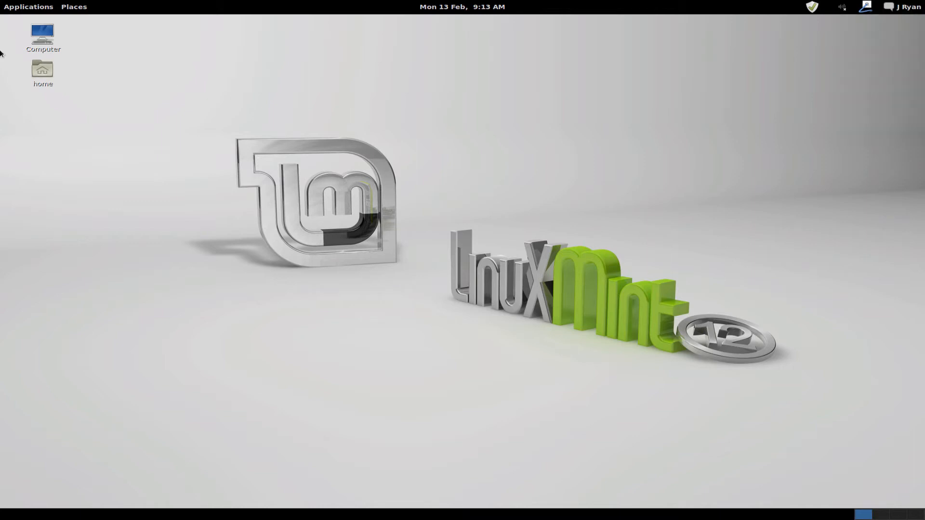
{"action": "mouse_move", "coordinate": [28, 7]}
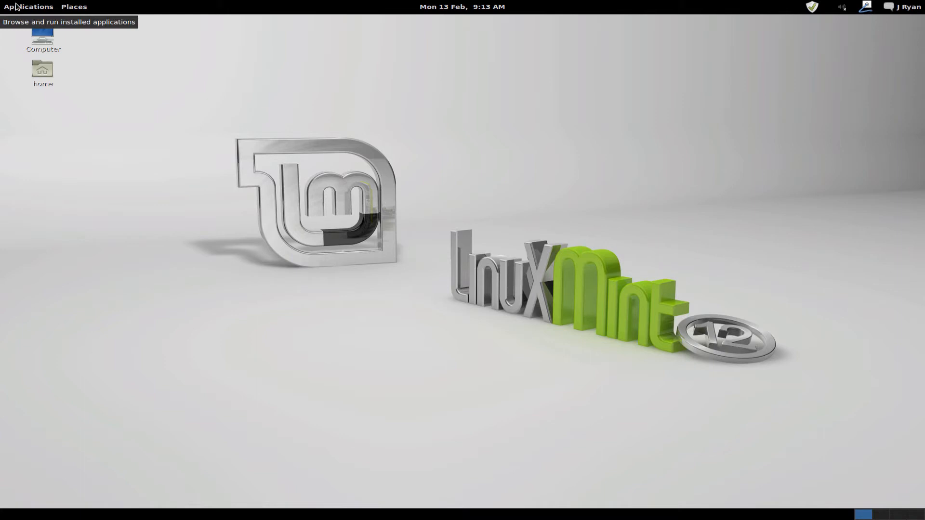
{"action": "left_click", "coordinate": [73, 6]}
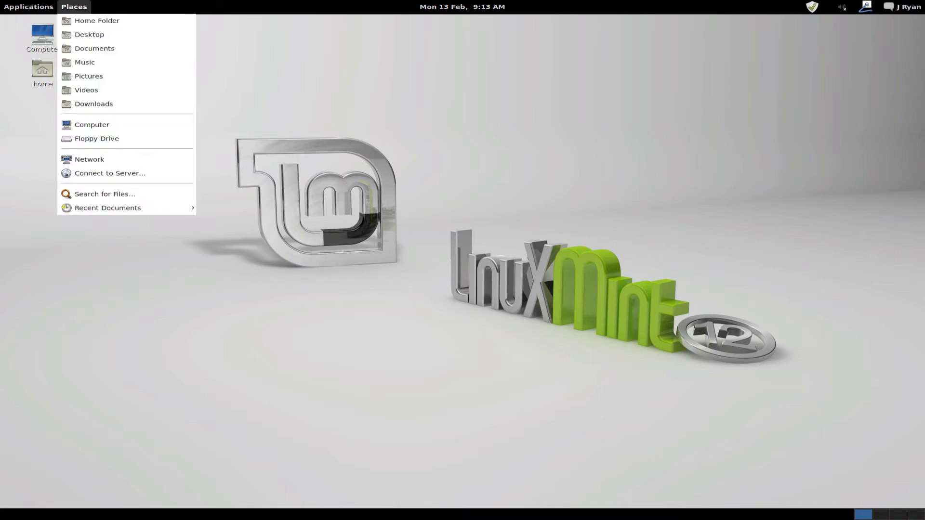
{"action": "left_click", "coordinate": [28, 7]}
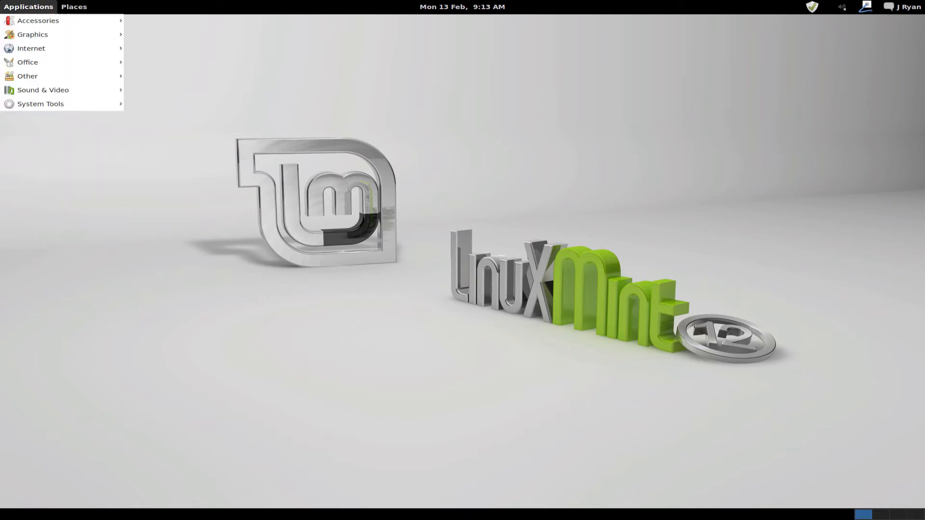
{"action": "mouse_move", "coordinate": [202, 162]}
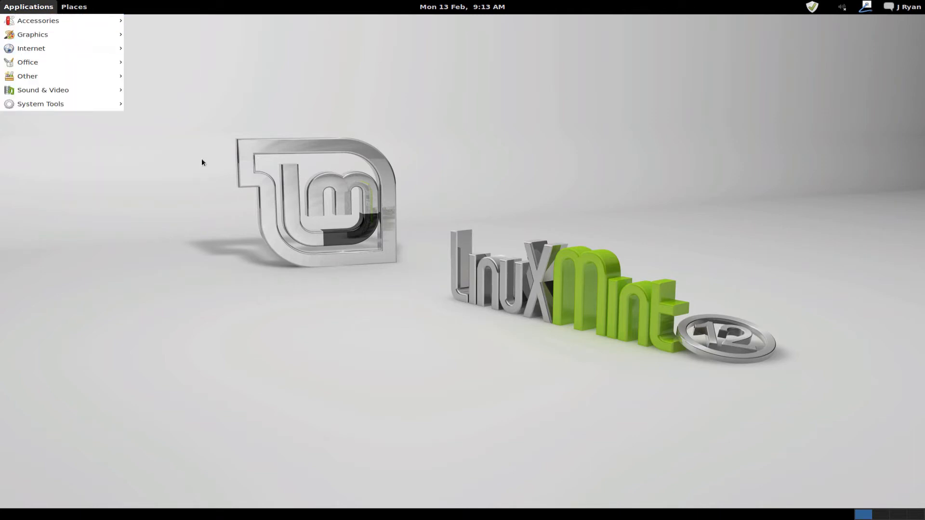
{"action": "left_click", "coordinate": [219, 150]}
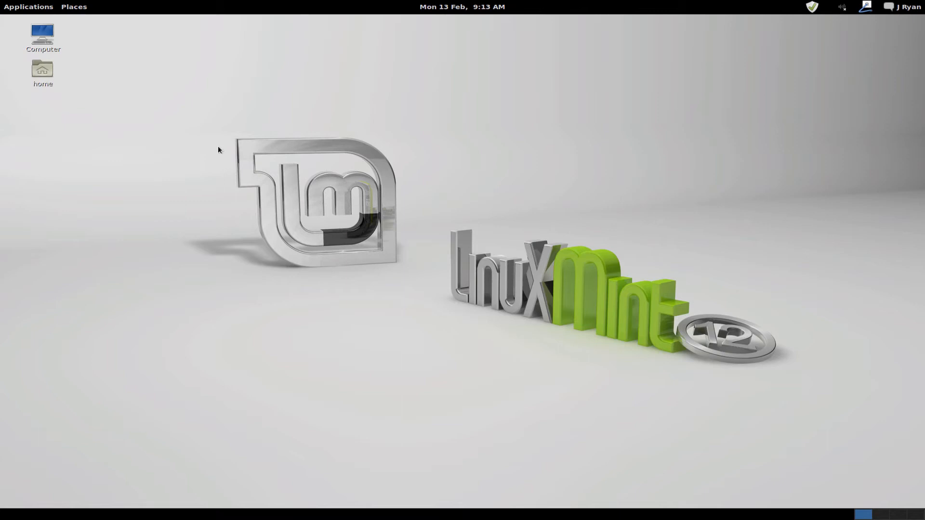
{"action": "mouse_move", "coordinate": [225, 150]}
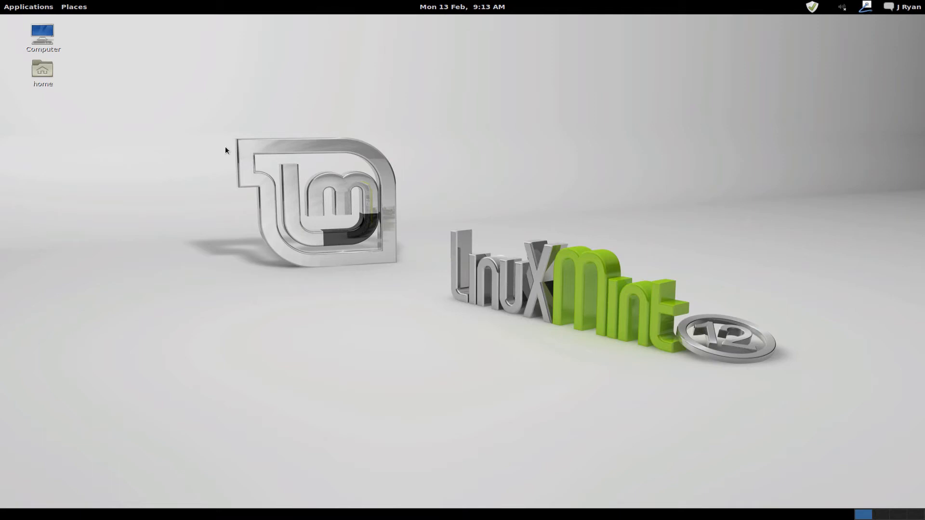
Reopen the Applications menu and preview the Internet, Graphics, Sound & Video and Other categories.
{"action": "left_click", "coordinate": [28, 7]}
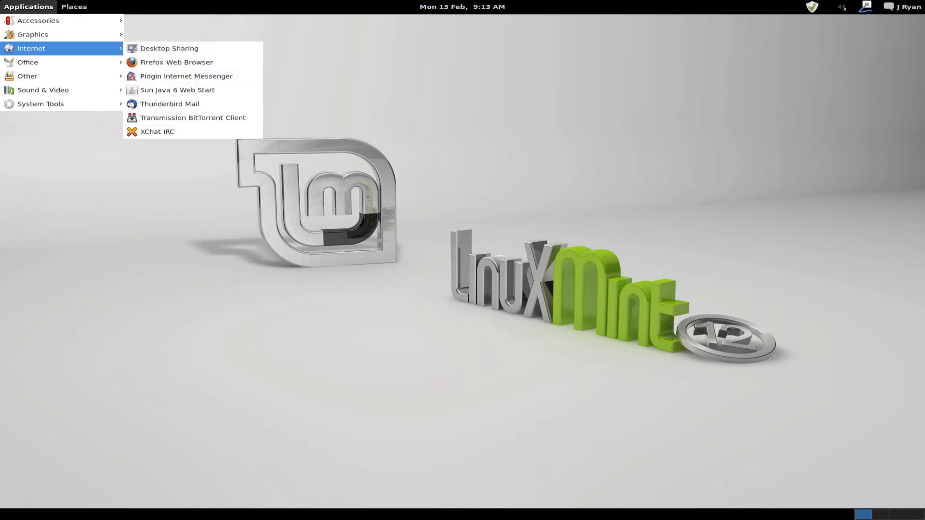
{"action": "mouse_move", "coordinate": [33, 34]}
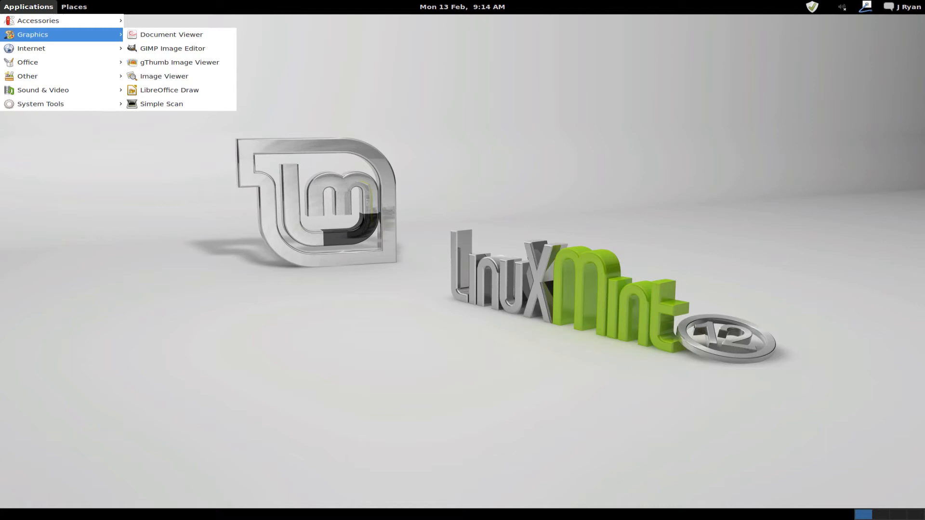
{"action": "mouse_move", "coordinate": [31, 48]}
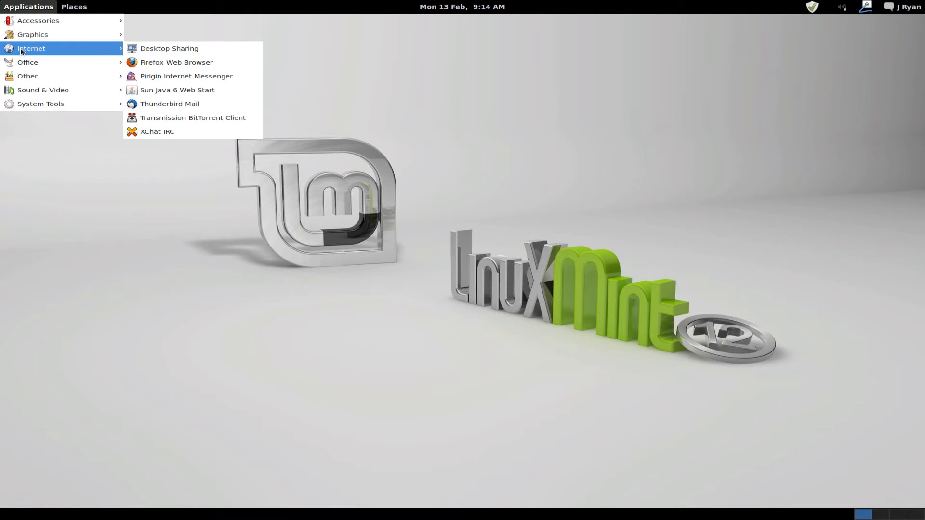
{"action": "mouse_move", "coordinate": [28, 62]}
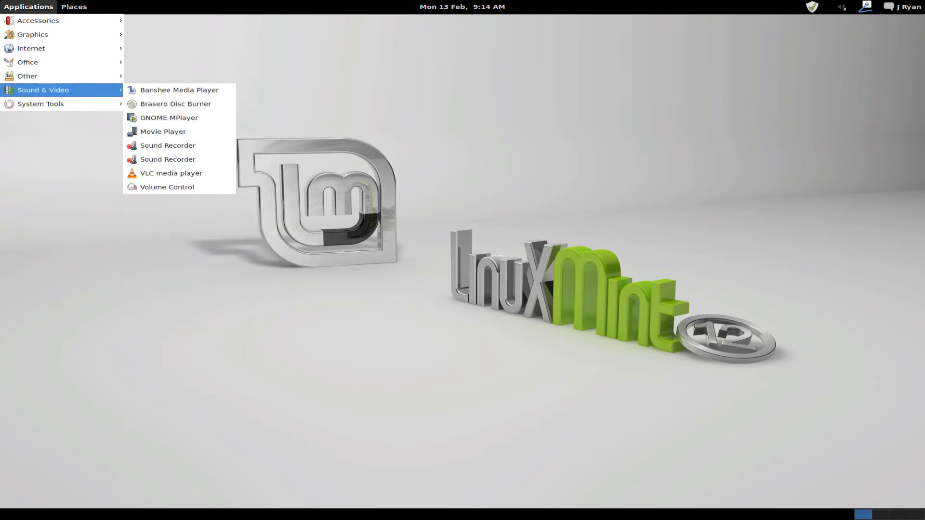
{"action": "mouse_move", "coordinate": [47, 75]}
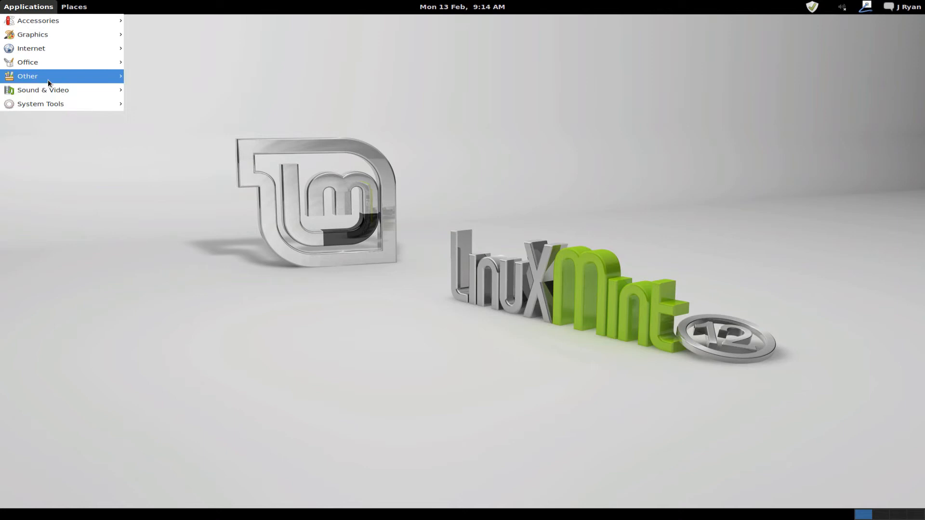
Launch Advanced Settings, show Shell, and toggle the clock date and seconds switches, leaving both off.
{"action": "left_click", "coordinate": [27, 75]}
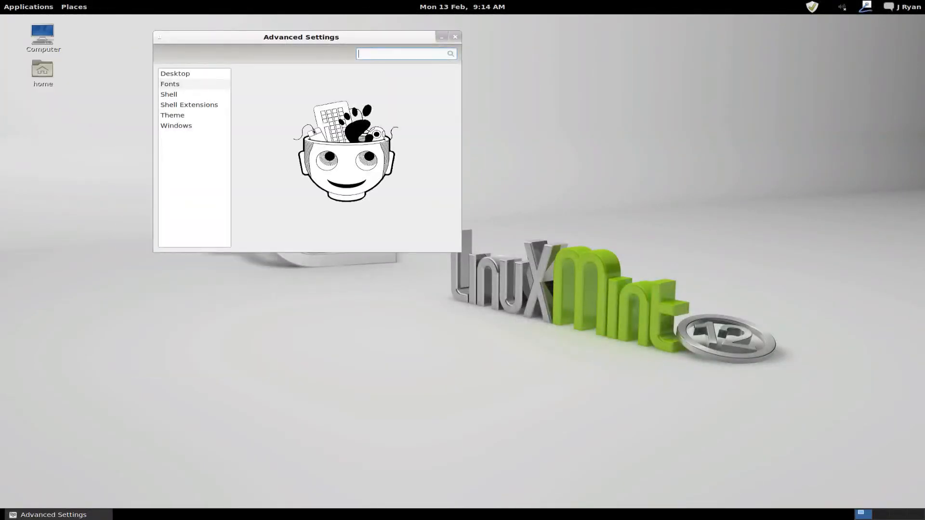
{"action": "left_click", "coordinate": [169, 95]}
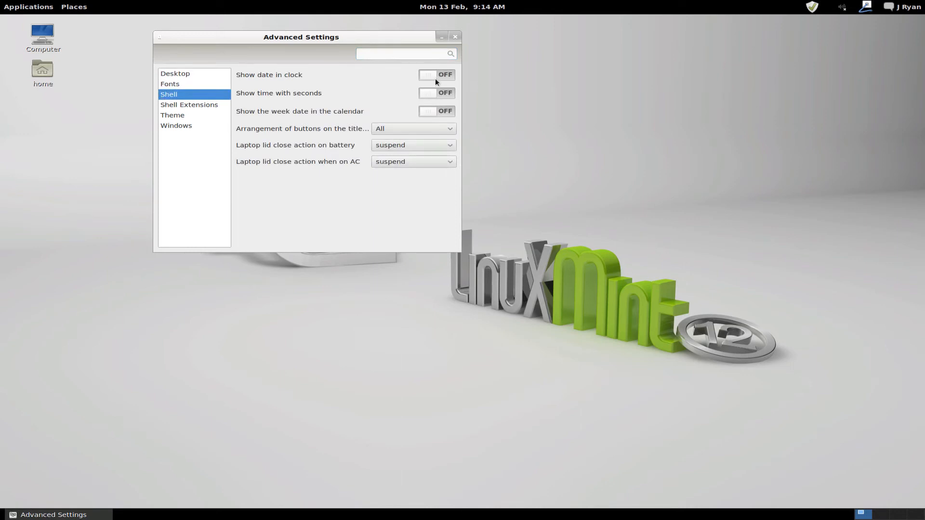
{"action": "left_click", "coordinate": [436, 75]}
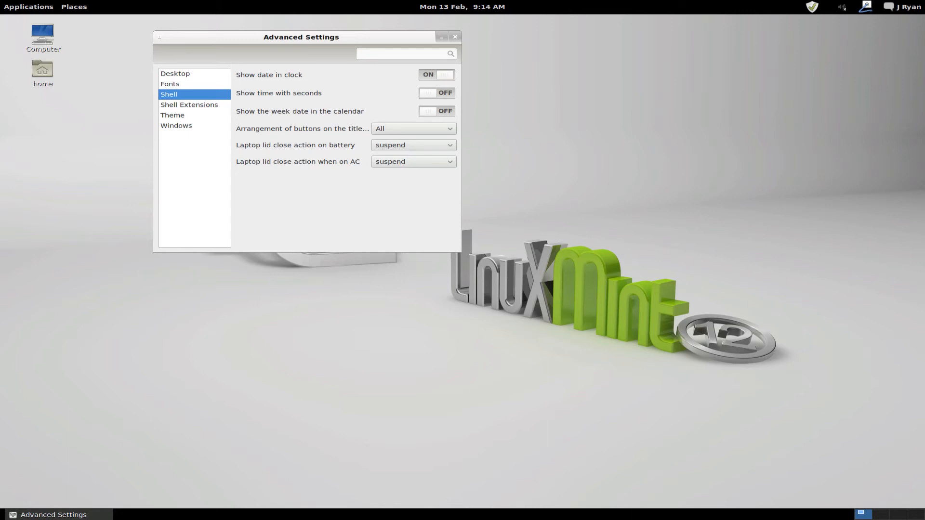
{"action": "left_click", "coordinate": [436, 74]}
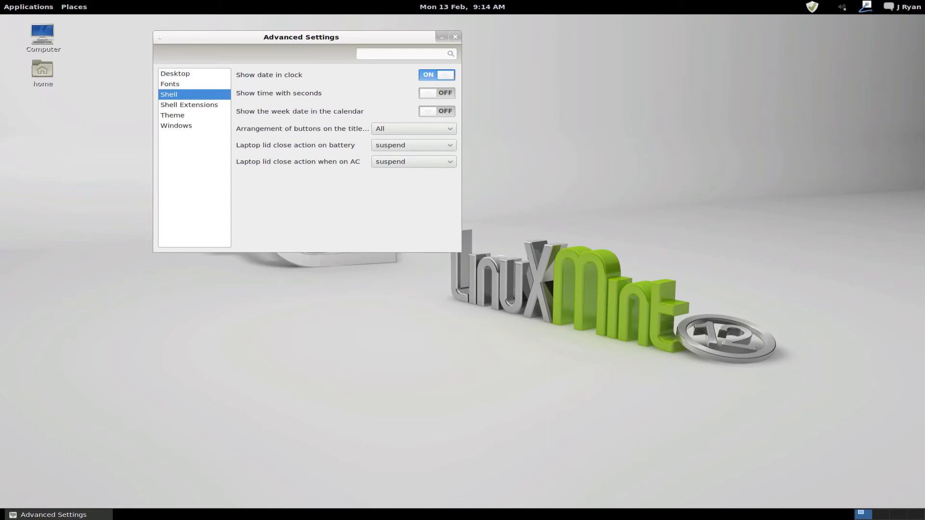
{"action": "left_click", "coordinate": [436, 76]}
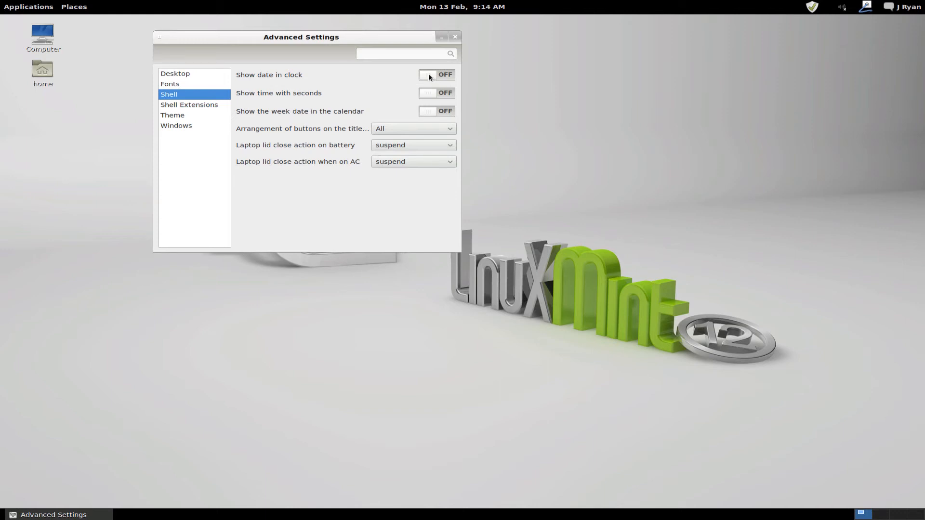
{"action": "left_click", "coordinate": [435, 75]}
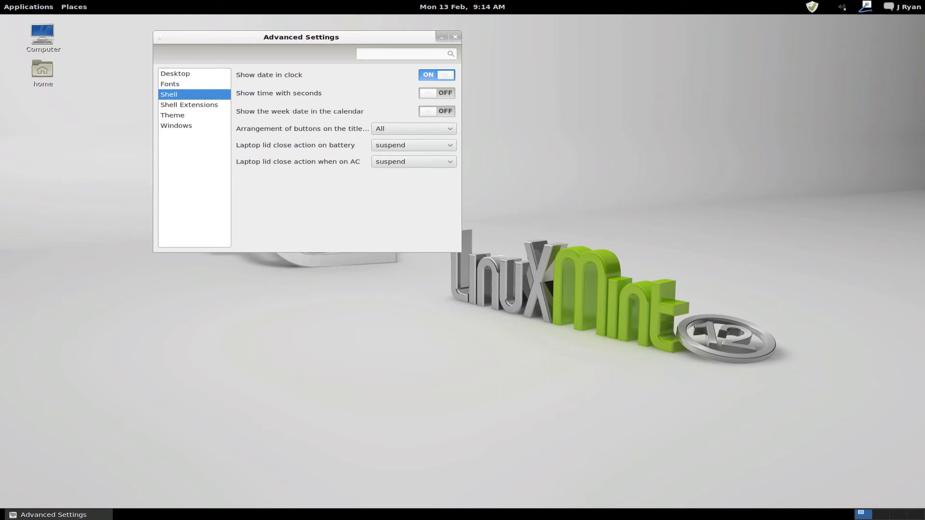
{"action": "left_click", "coordinate": [436, 75]}
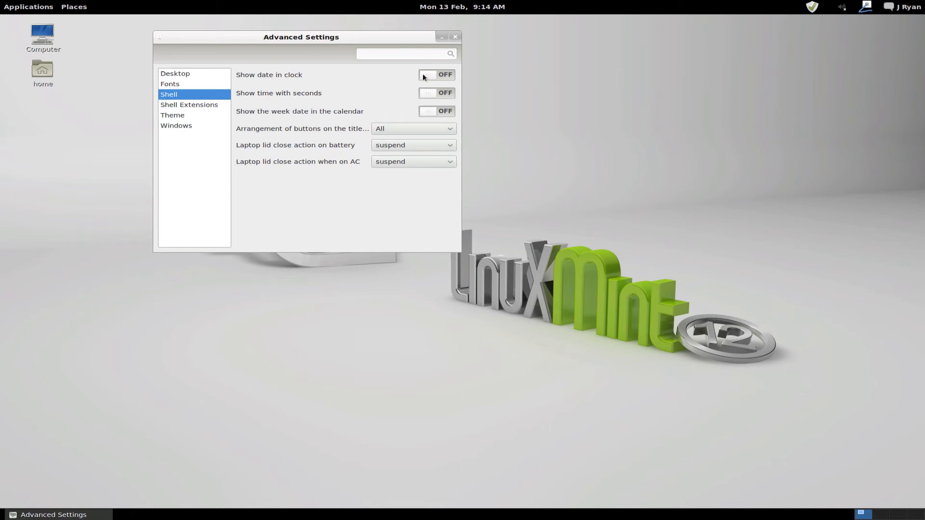
{"action": "mouse_move", "coordinate": [423, 94]}
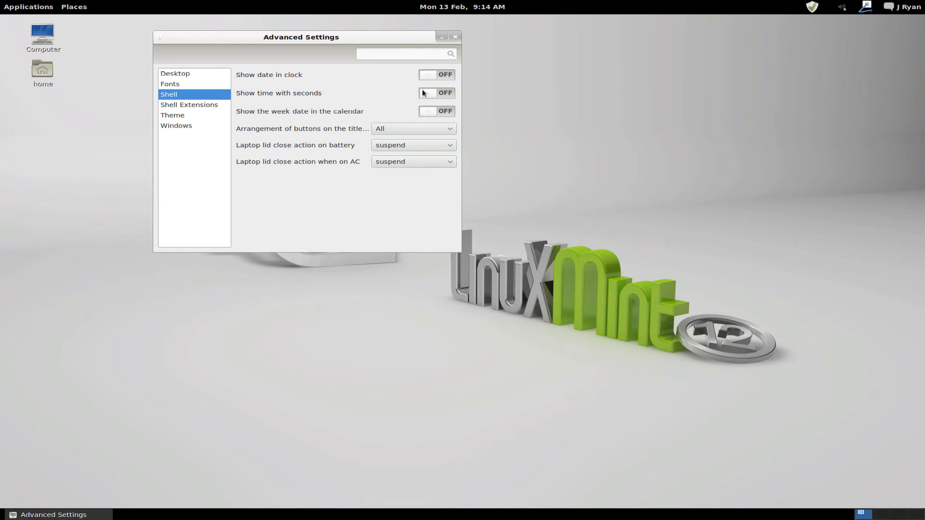
{"action": "left_click", "coordinate": [436, 92]}
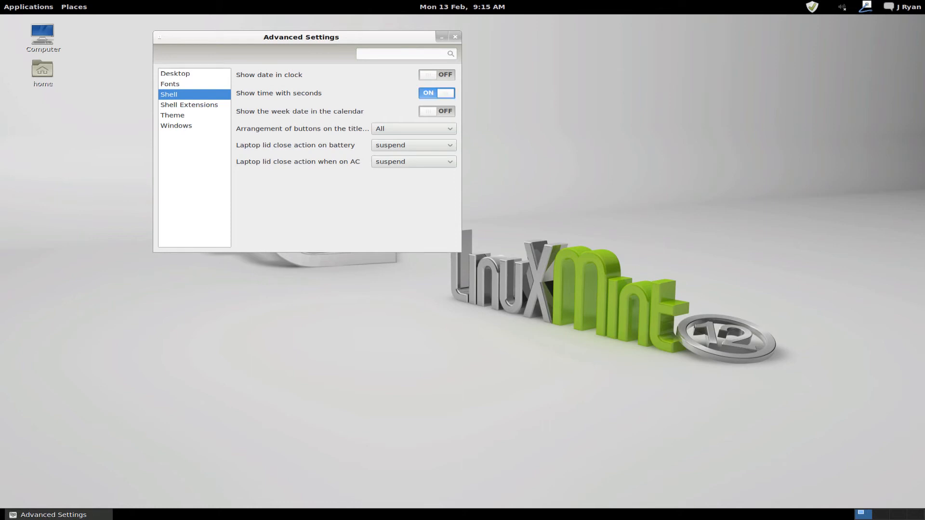
{"action": "left_click", "coordinate": [435, 93]}
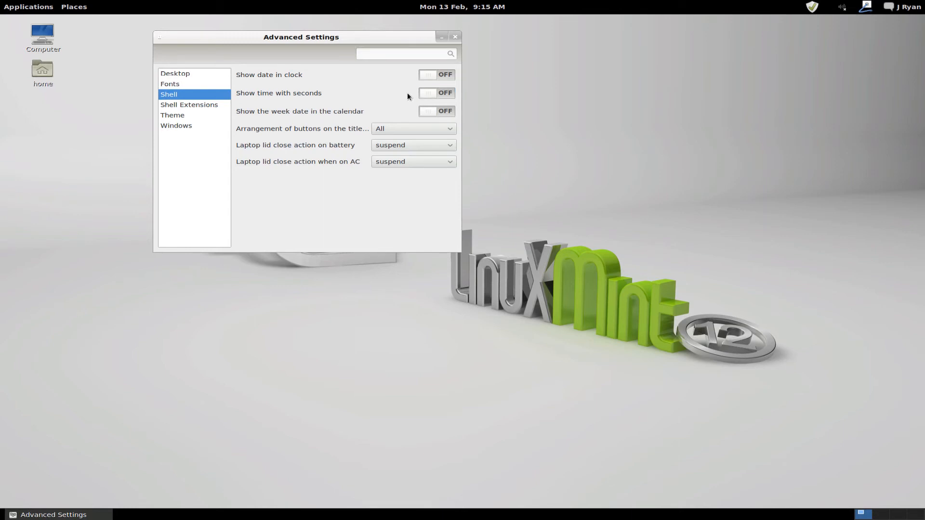
{"action": "mouse_move", "coordinate": [398, 108]}
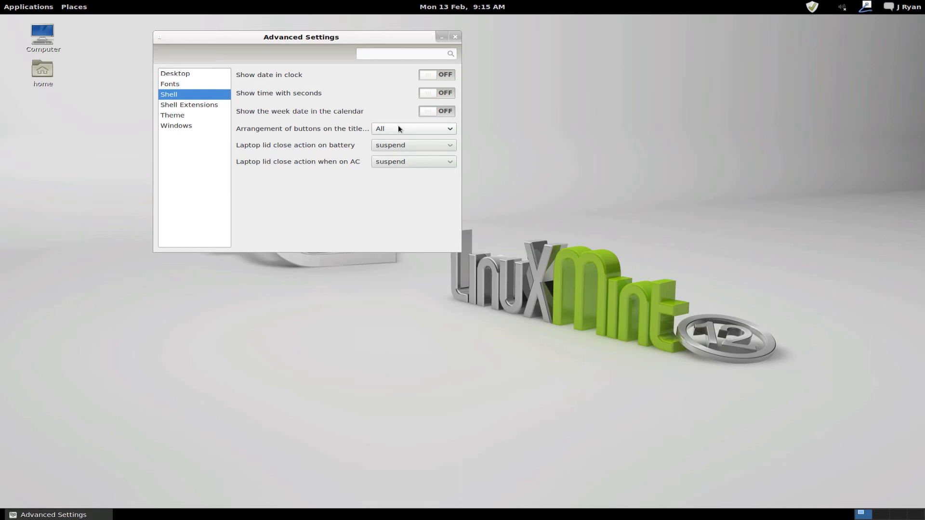
{"action": "mouse_move", "coordinate": [388, 128]}
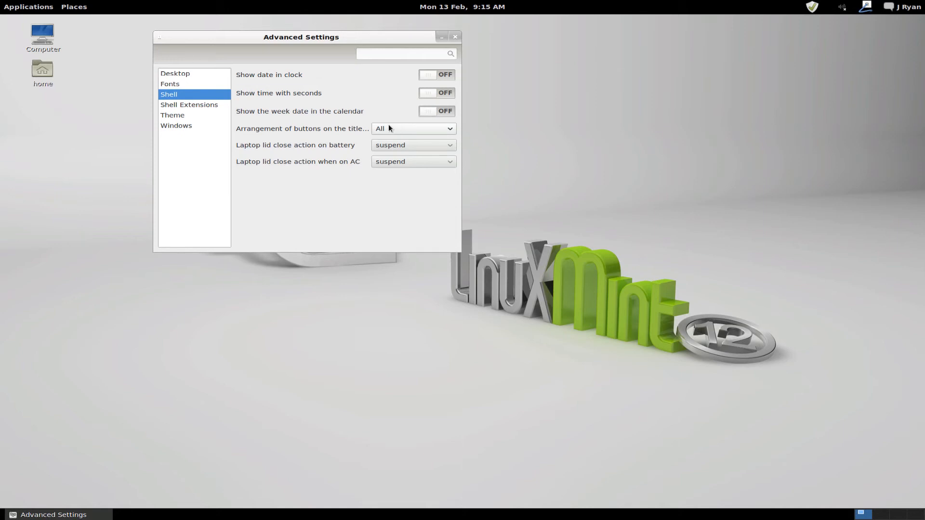
{"action": "mouse_move", "coordinate": [382, 130]}
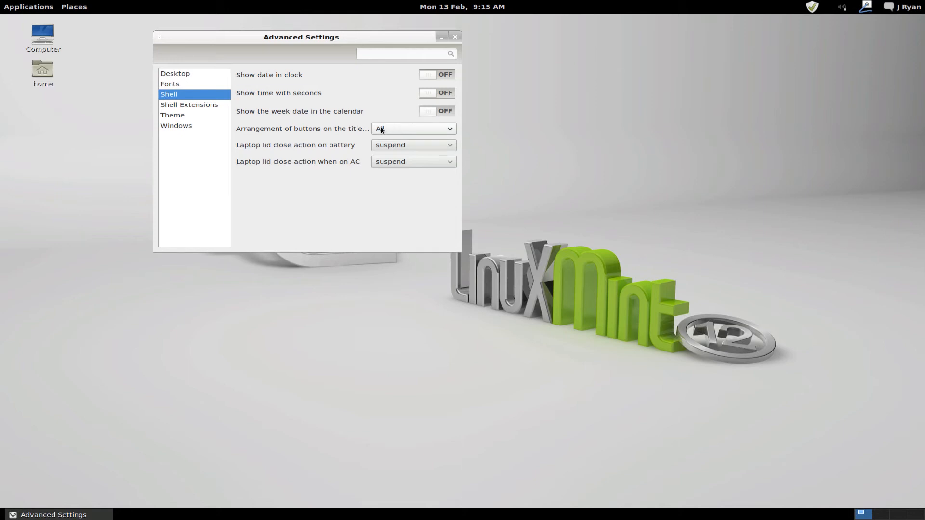
Review the title-bar button arrangement choices twice, keeping the setting at All.
{"action": "left_click", "coordinate": [411, 129]}
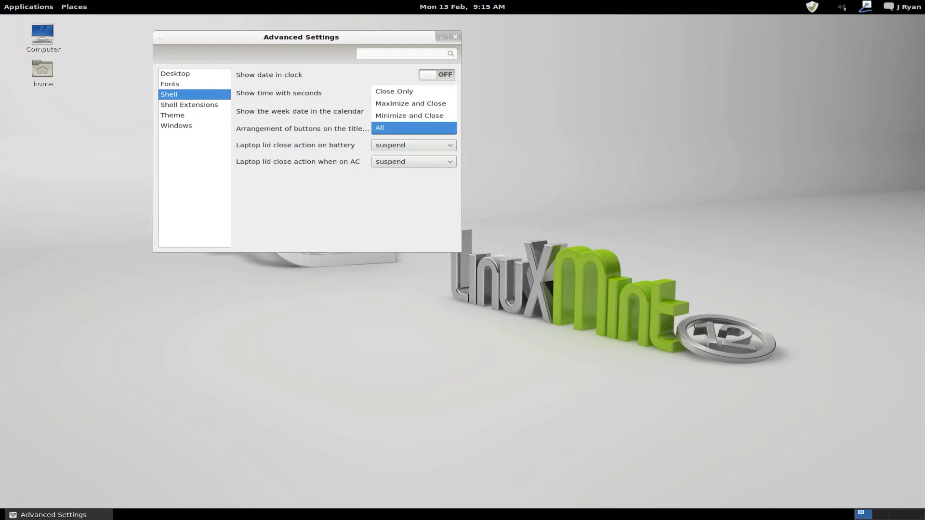
{"action": "left_click", "coordinate": [378, 128]}
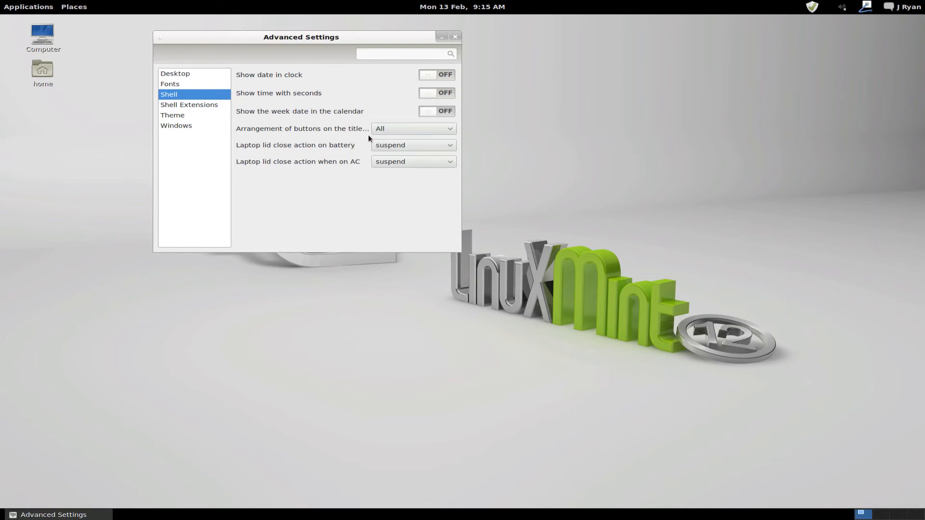
{"action": "left_click", "coordinate": [412, 128]}
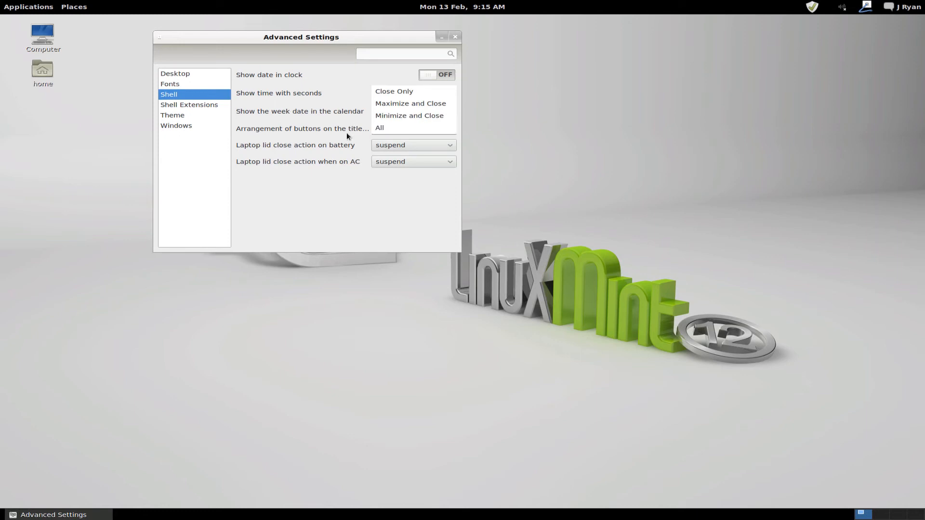
{"action": "left_click", "coordinate": [380, 128]}
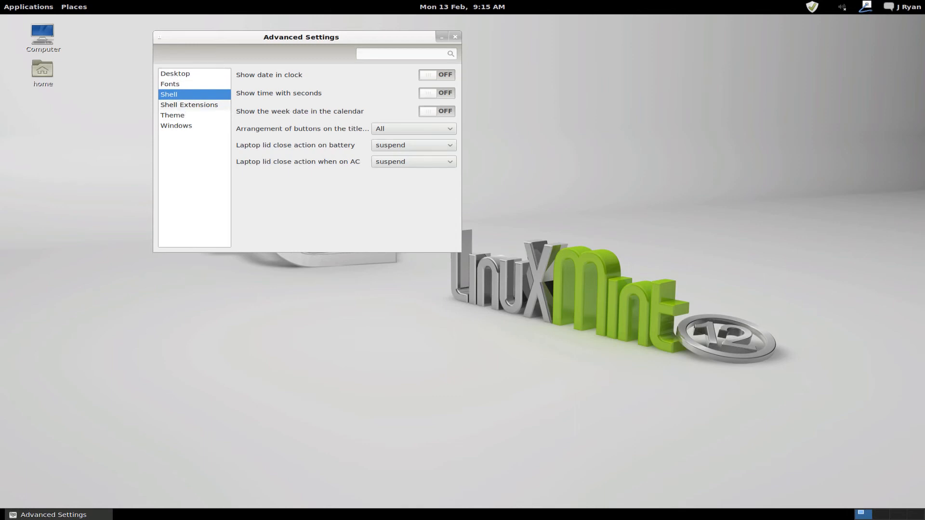
View Shell Extensions, then the Theme page, and list the window themes from Adwaita to WinMe.
{"action": "left_click", "coordinate": [190, 104]}
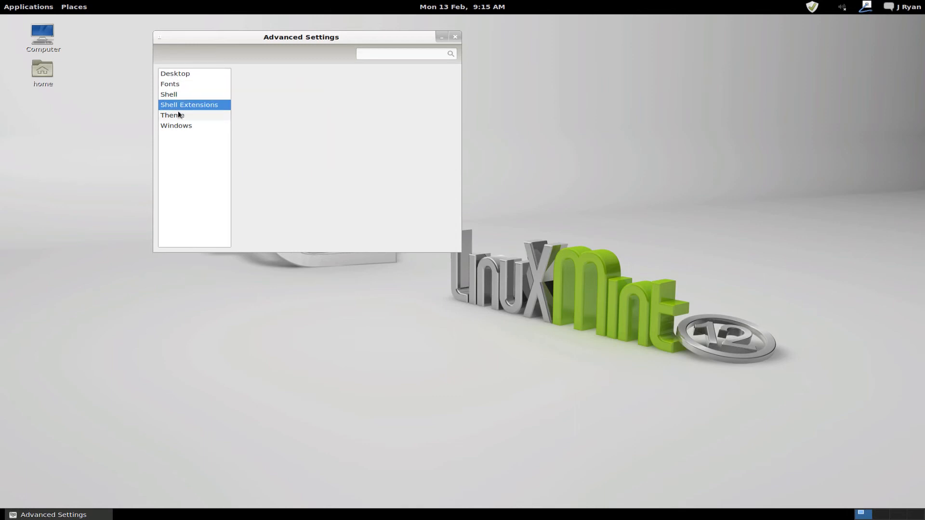
{"action": "left_click", "coordinate": [173, 114]}
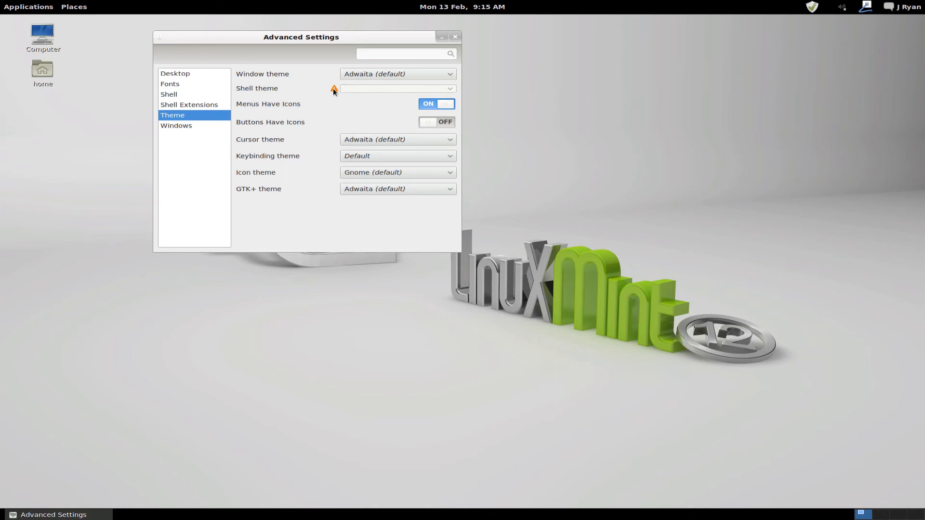
{"action": "mouse_move", "coordinate": [368, 84]}
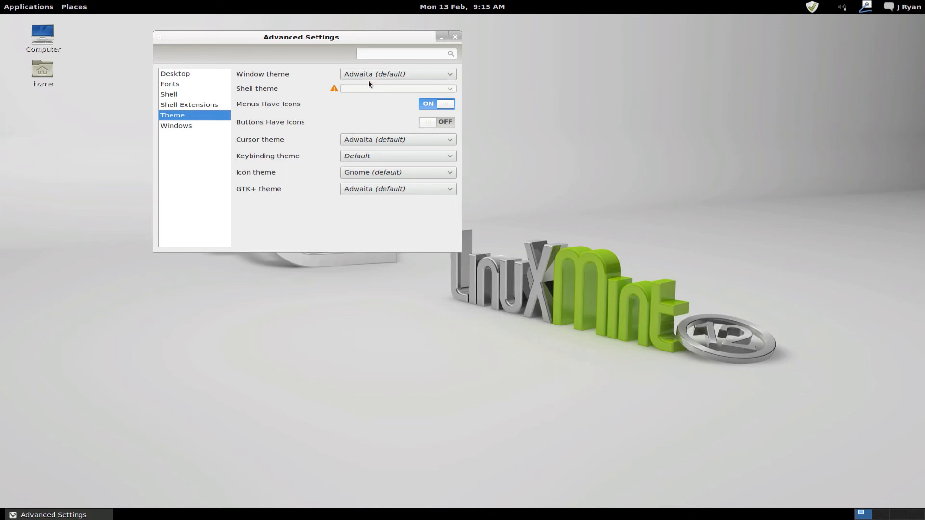
{"action": "left_click", "coordinate": [396, 74]}
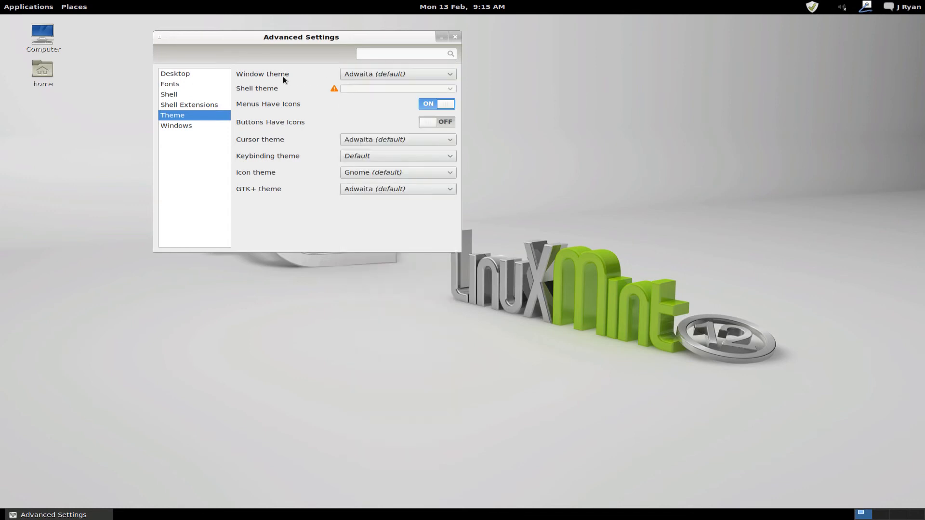
{"action": "mouse_move", "coordinate": [288, 84]}
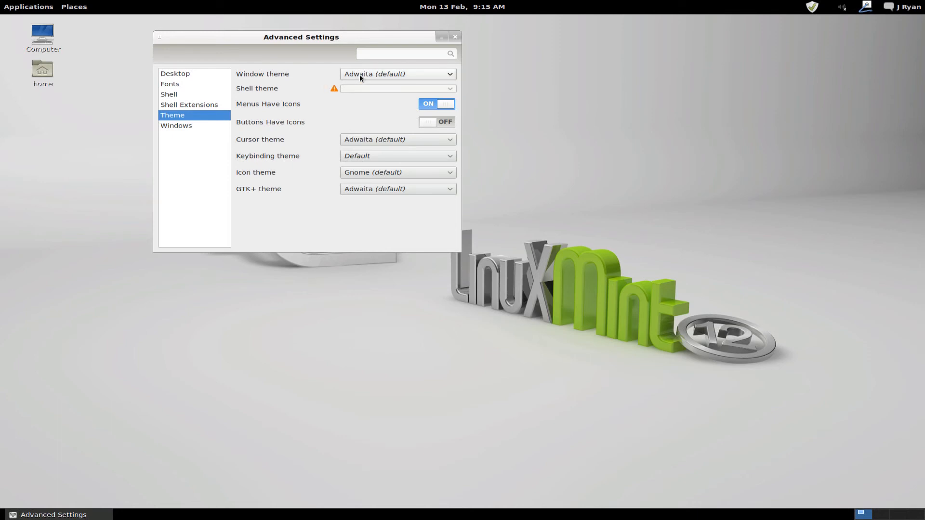
{"action": "left_click", "coordinate": [396, 75]}
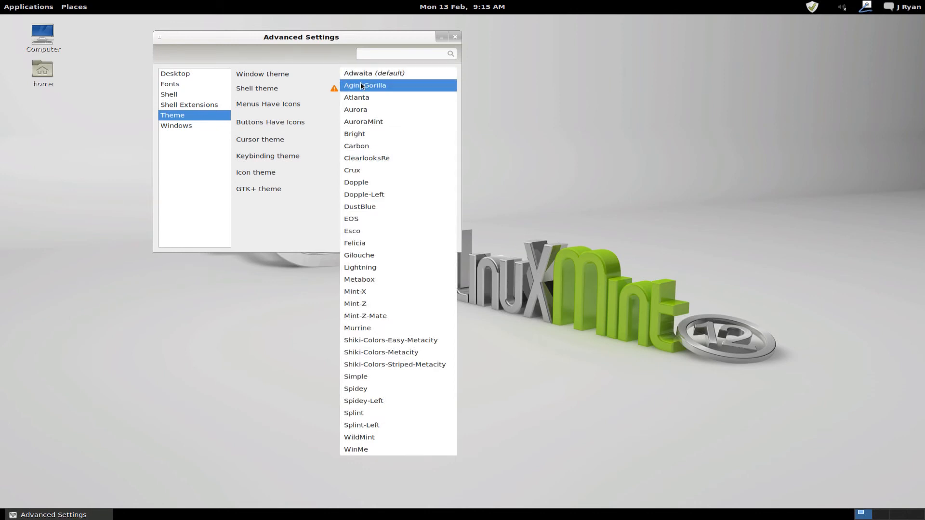
Preview the AgingGorilla and WinMe window themes, then restore Adwaita (default).
{"action": "left_click", "coordinate": [364, 85]}
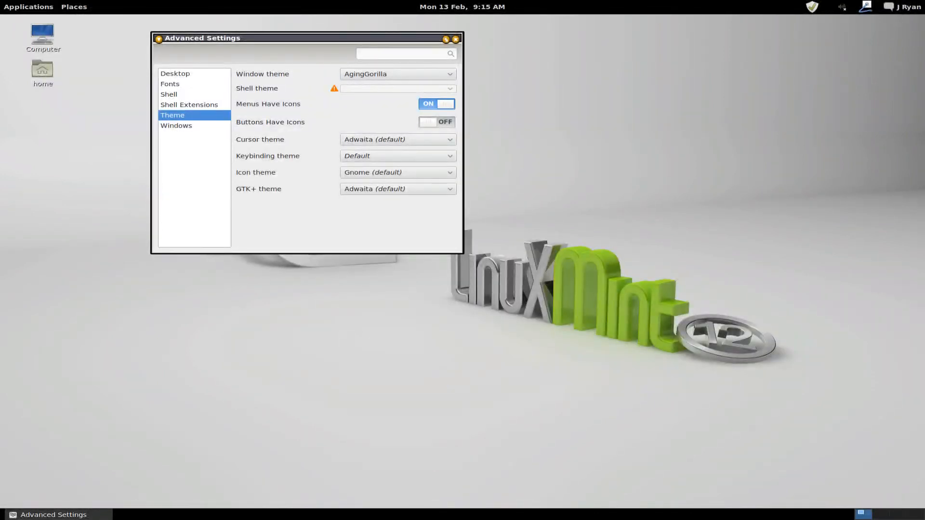
{"action": "left_click", "coordinate": [397, 74]}
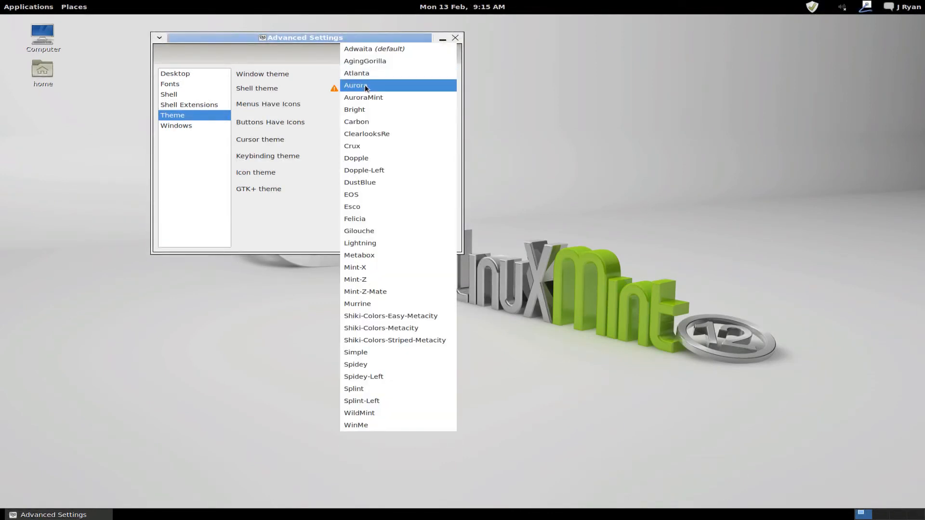
{"action": "mouse_move", "coordinate": [363, 97]}
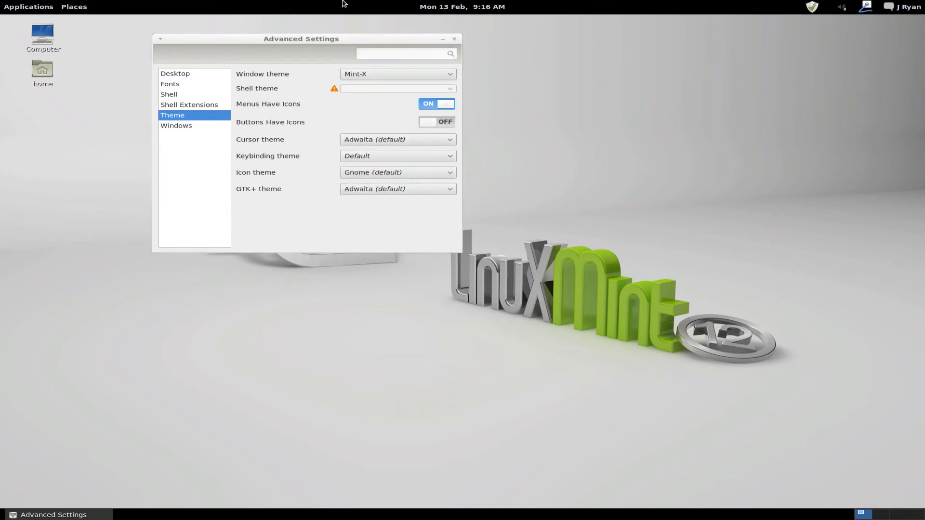
{"action": "left_click", "coordinate": [396, 74]}
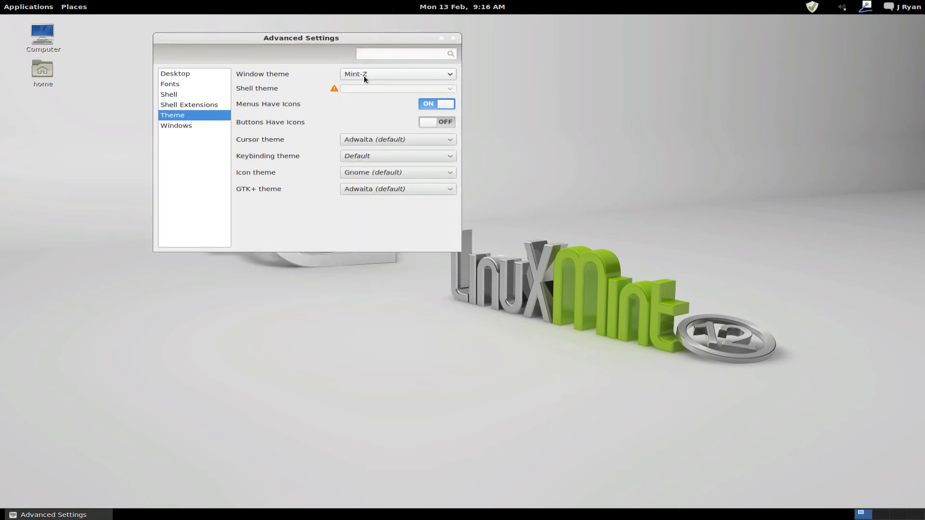
{"action": "left_click", "coordinate": [396, 74]}
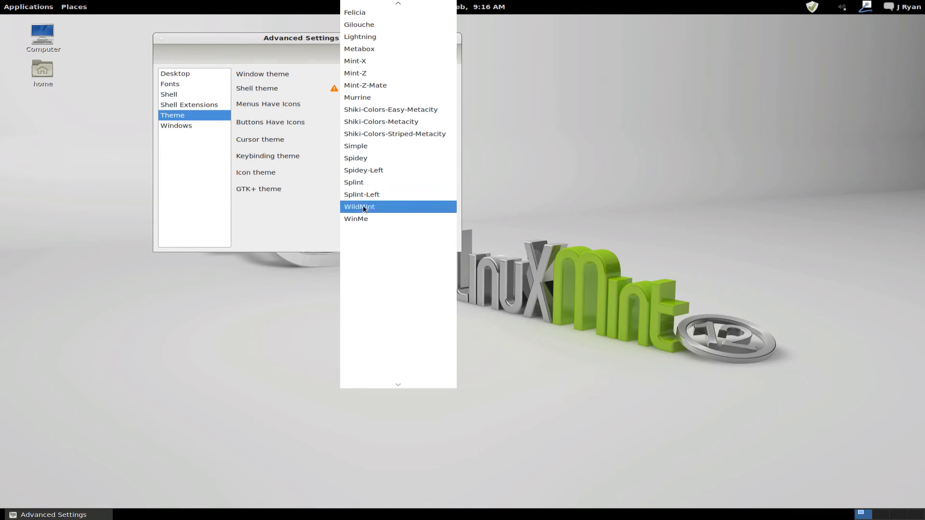
{"action": "left_click", "coordinate": [356, 219]}
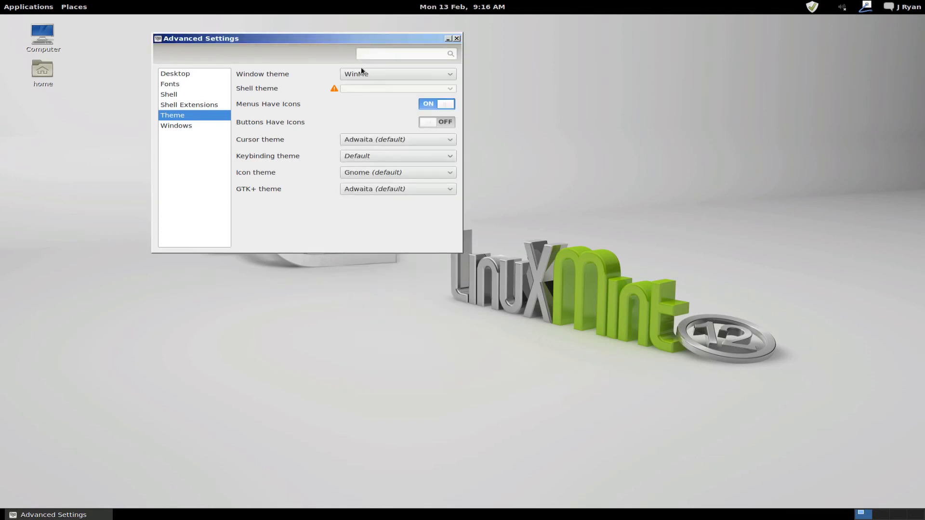
{"action": "left_click", "coordinate": [396, 74]}
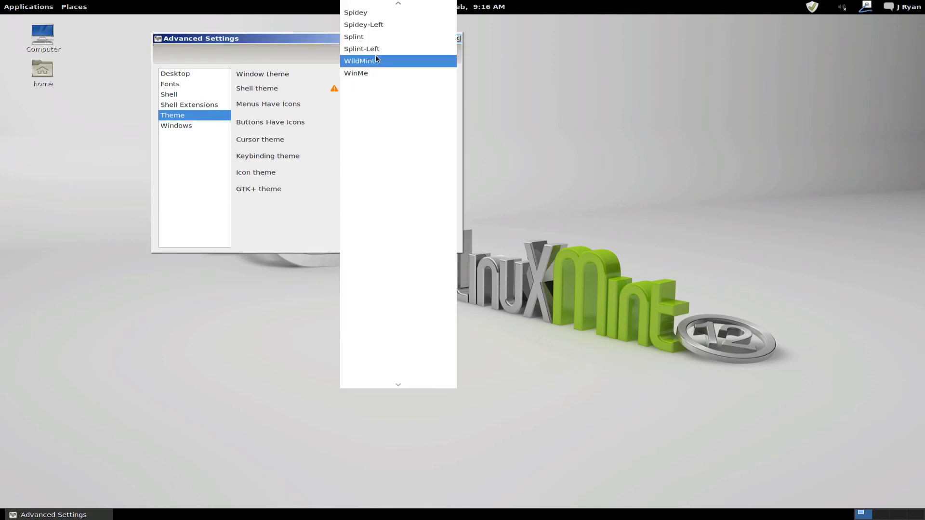
{"action": "left_click", "coordinate": [362, 61]}
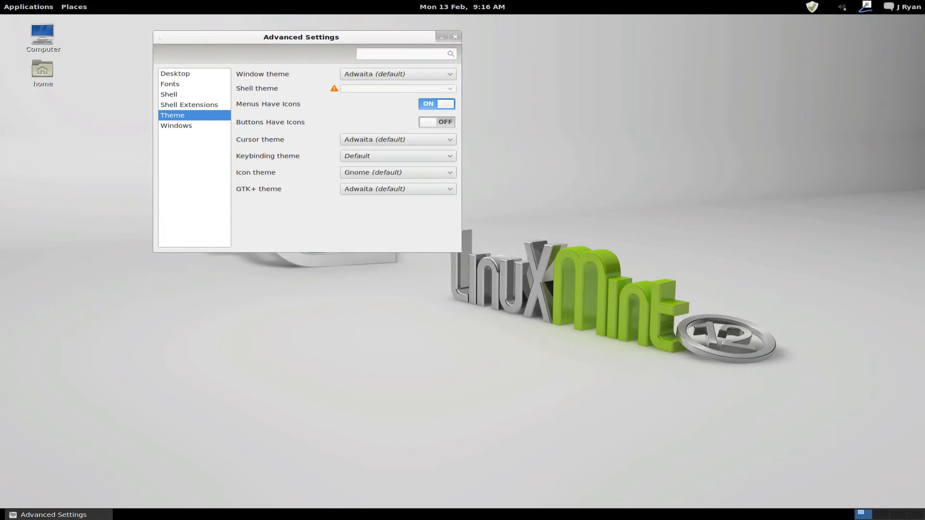
{"action": "mouse_move", "coordinate": [454, 37]}
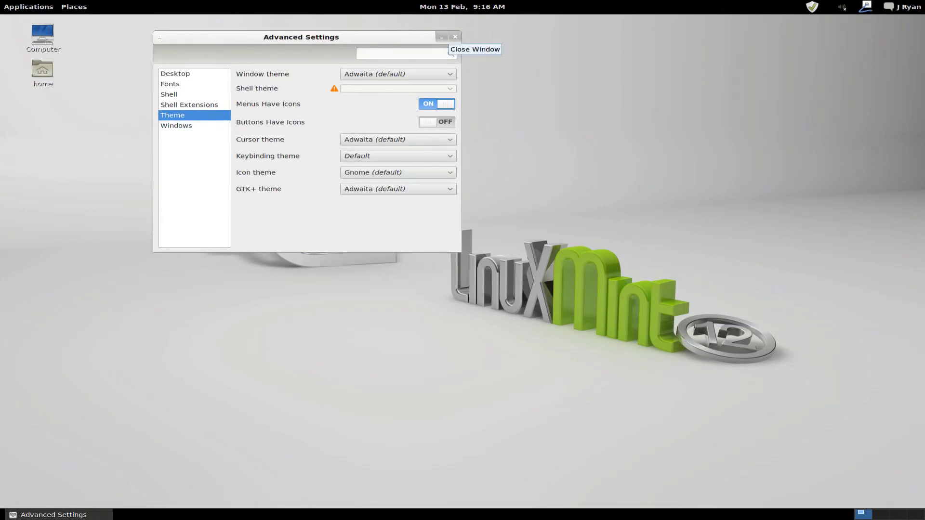
{"action": "mouse_move", "coordinate": [674, 334]}
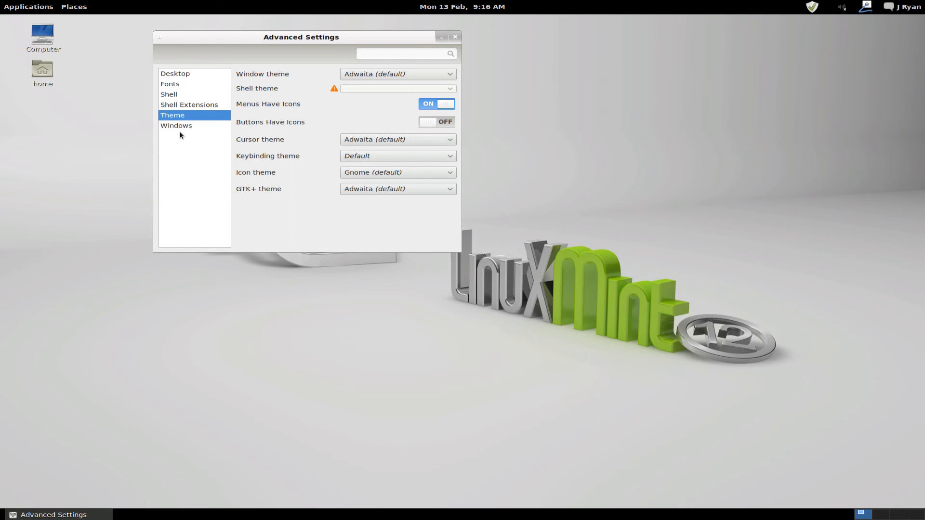
View the Windows and Desktop pages, then close Advanced Settings to the empty desktop.
{"action": "left_click", "coordinate": [176, 125]}
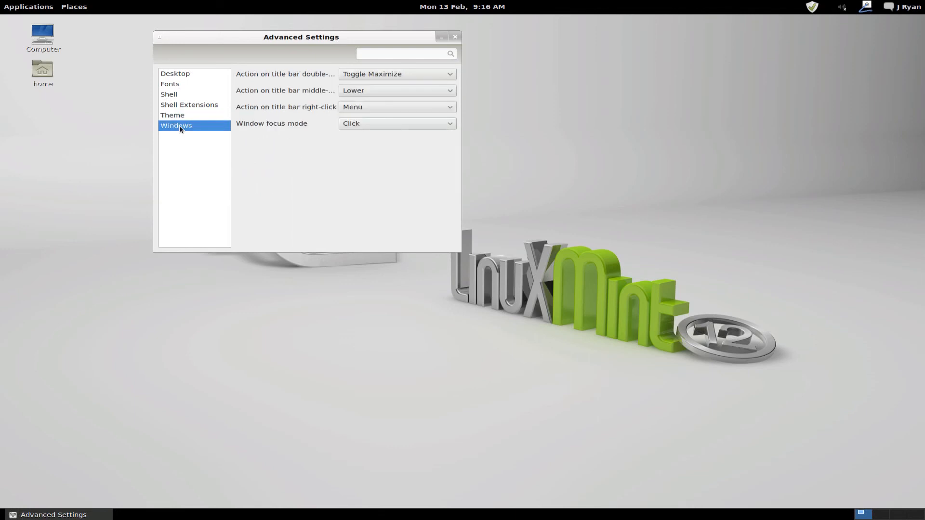
{"action": "left_click", "coordinate": [175, 73]}
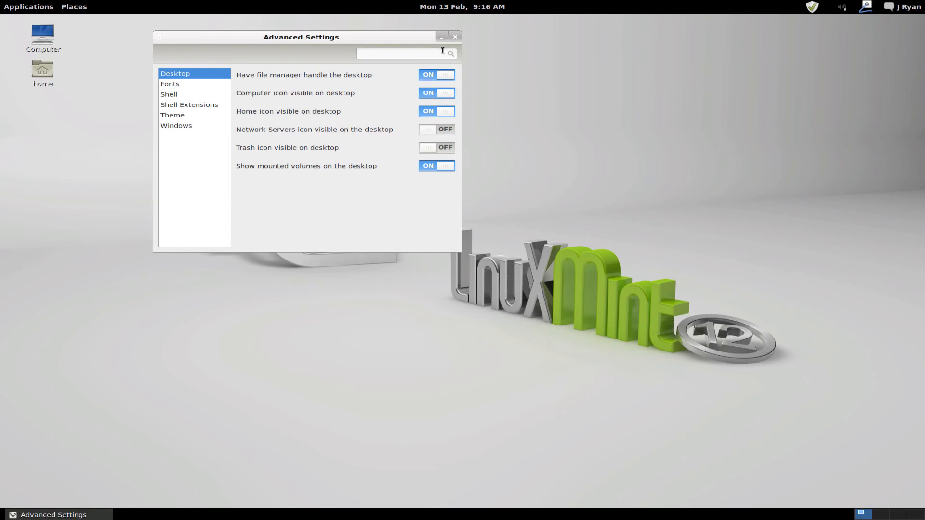
{"action": "left_click", "coordinate": [454, 37]}
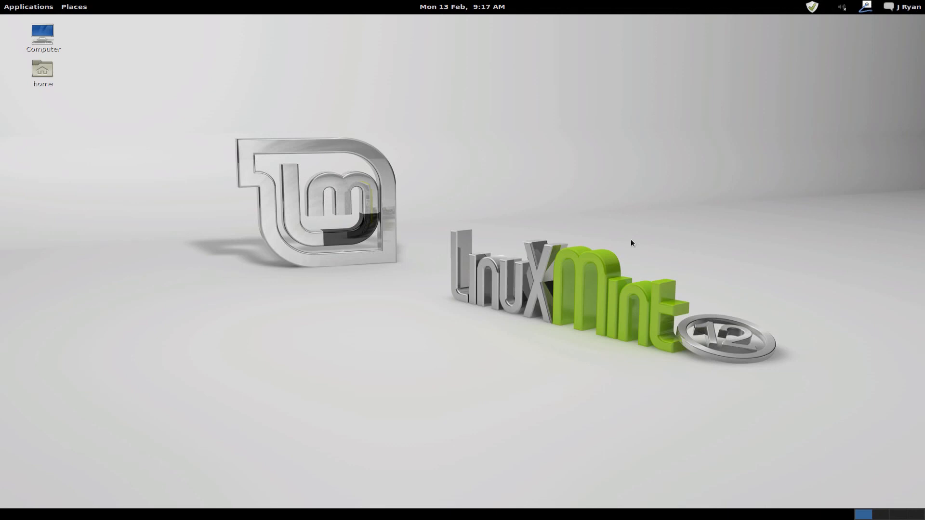
{"action": "mouse_move", "coordinate": [534, 206]}
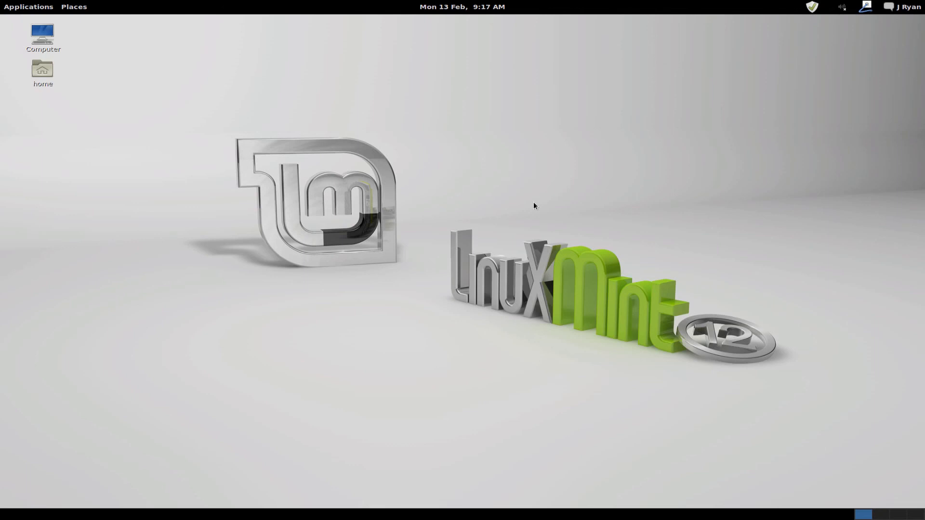
{"action": "mouse_move", "coordinate": [358, 136]}
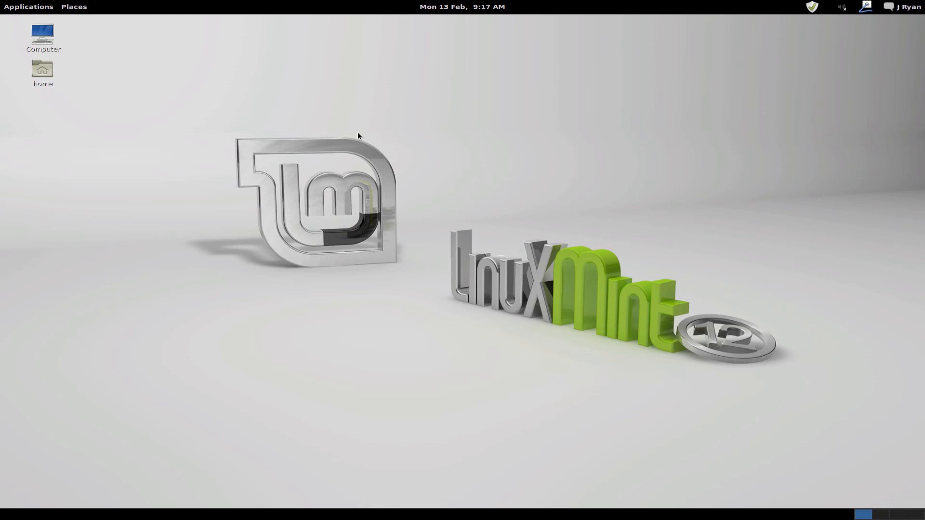
{"action": "mouse_move", "coordinate": [714, 3]}
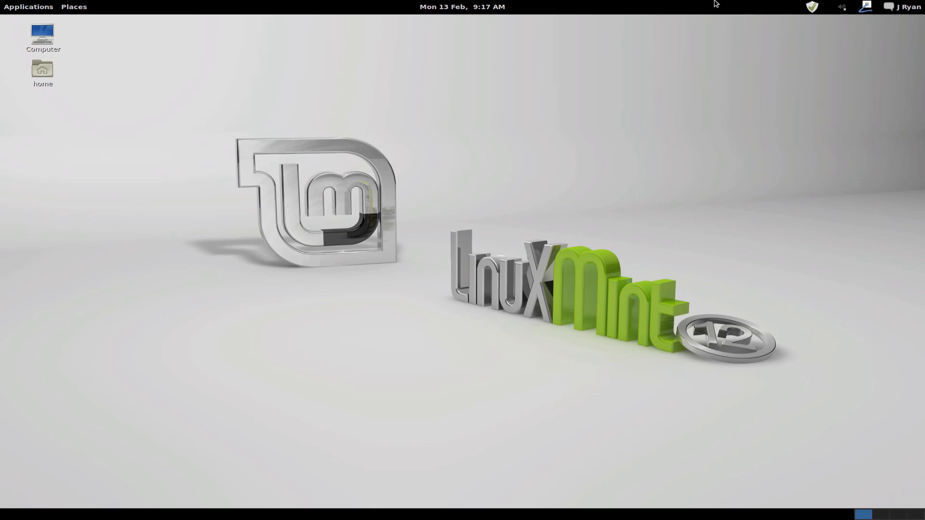
{"action": "mouse_move", "coordinate": [498, 5]}
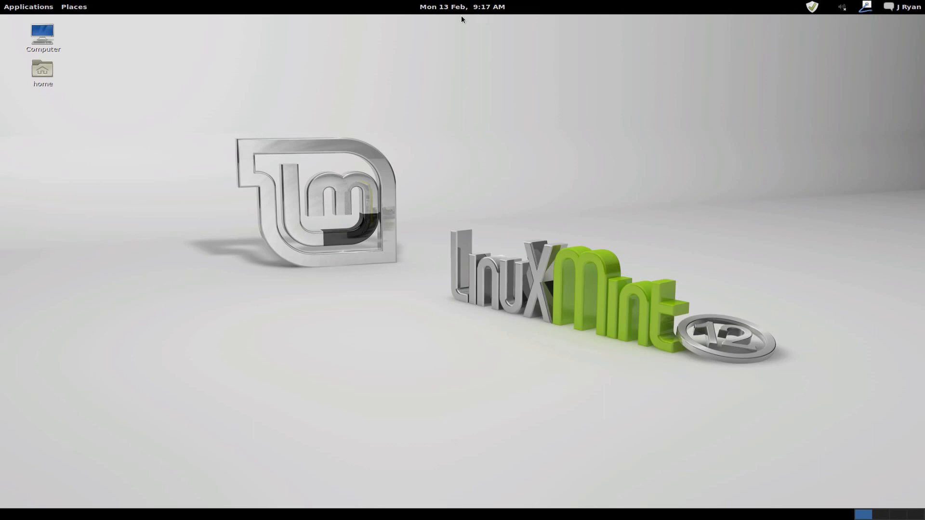
{"action": "mouse_move", "coordinate": [462, 7]}
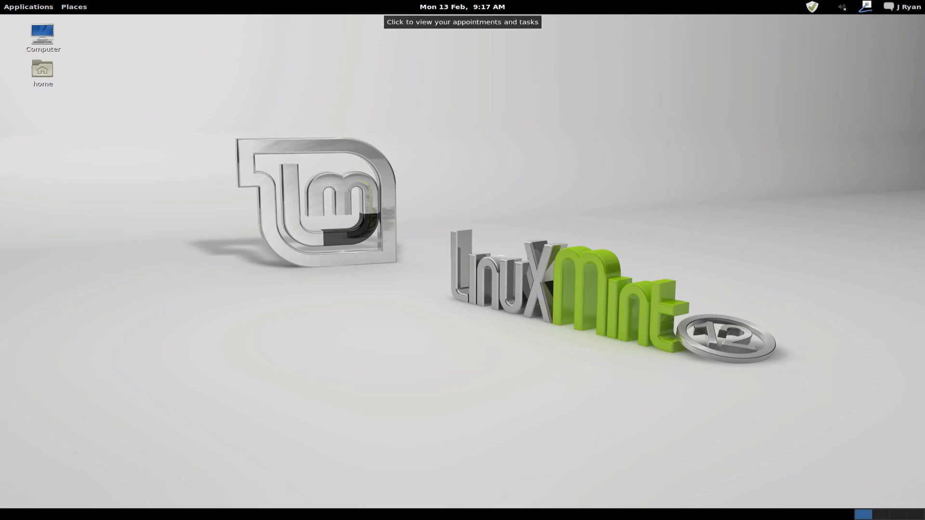
{"action": "mouse_move", "coordinate": [430, 65]}
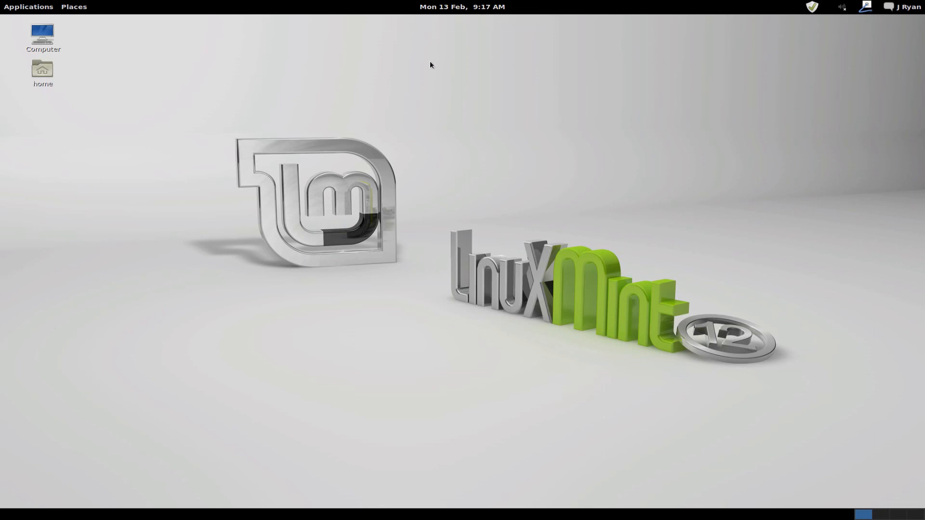